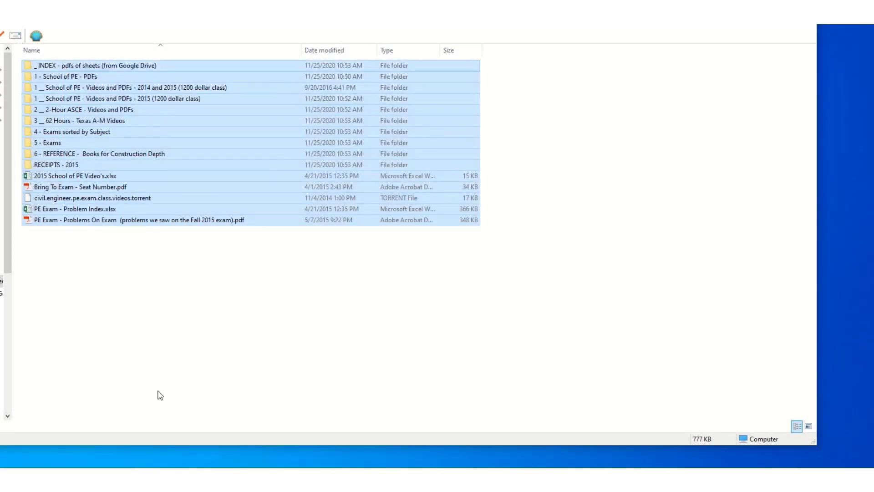
Browse the top-level study folders, looking into the 2-Hour ASCE and sample exam PDF folders.
{"action": "left_click", "coordinate": [100, 153]}
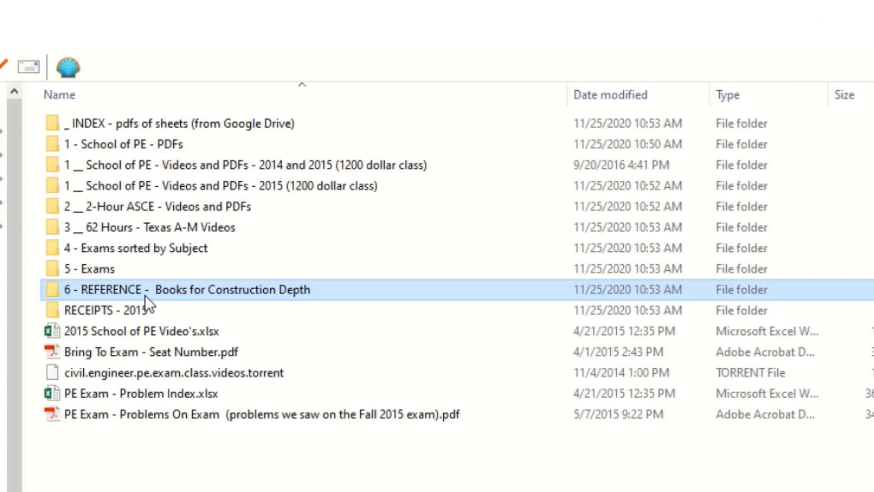
{"action": "left_click", "coordinate": [195, 185]}
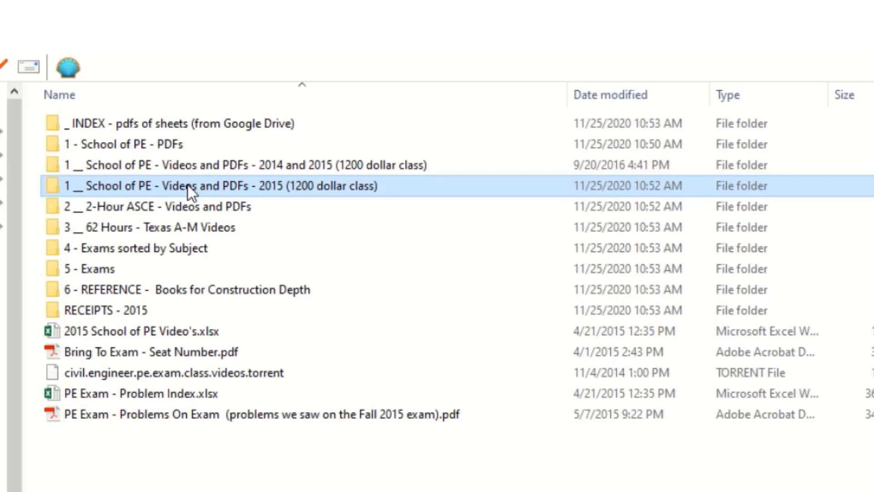
{"action": "left_click", "coordinate": [167, 123]}
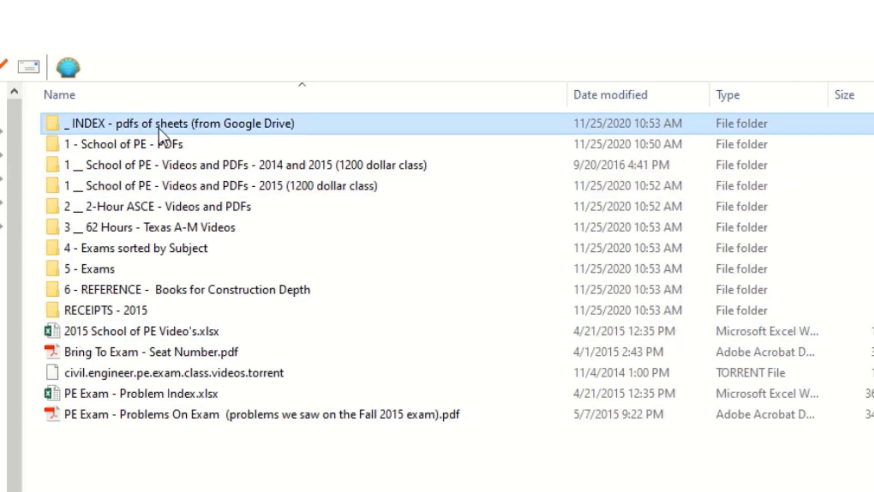
{"action": "mouse_move", "coordinate": [164, 123]}
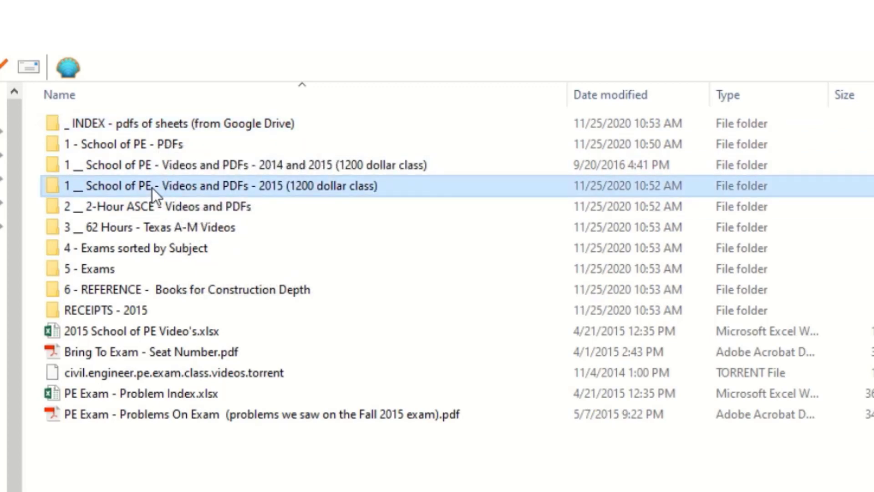
{"action": "mouse_move", "coordinate": [178, 198]}
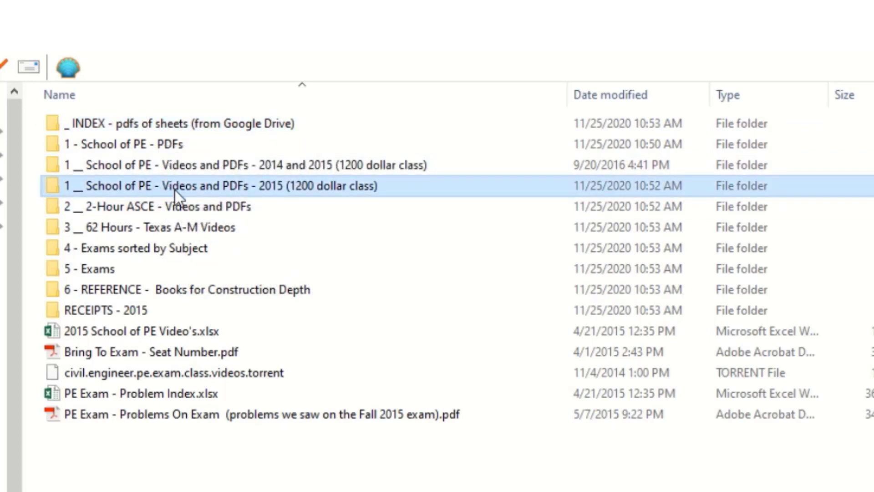
{"action": "left_click", "coordinate": [167, 207]}
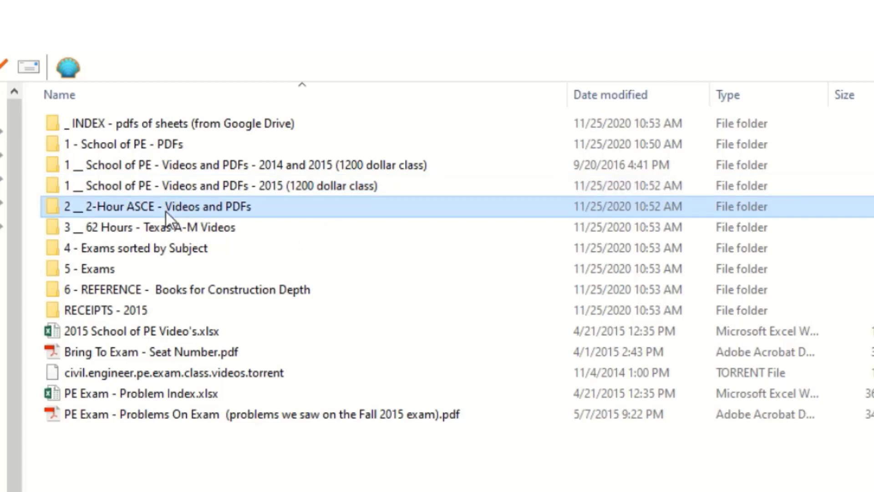
{"action": "double_click", "coordinate": [157, 207]}
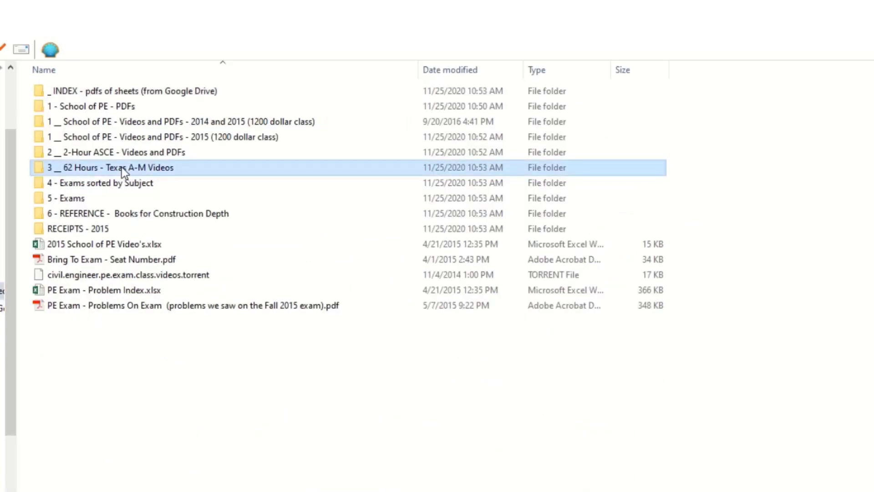
{"action": "double_click", "coordinate": [111, 167]}
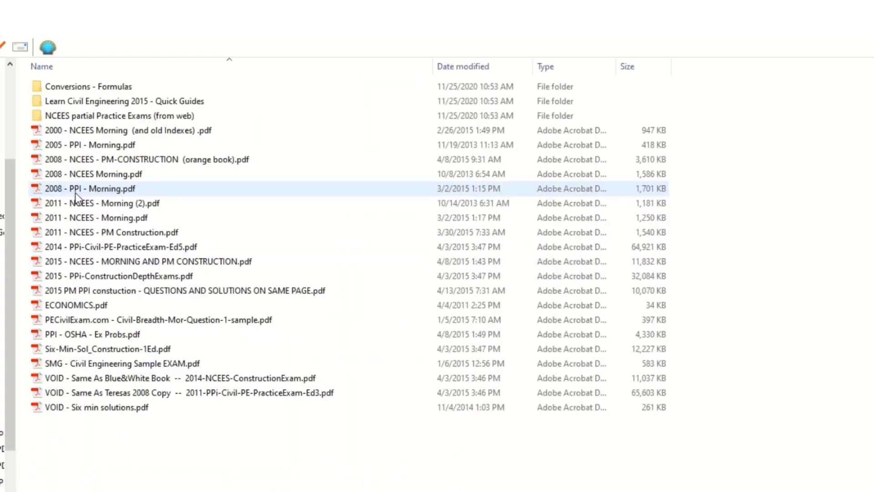
{"action": "left_click", "coordinate": [150, 446]}
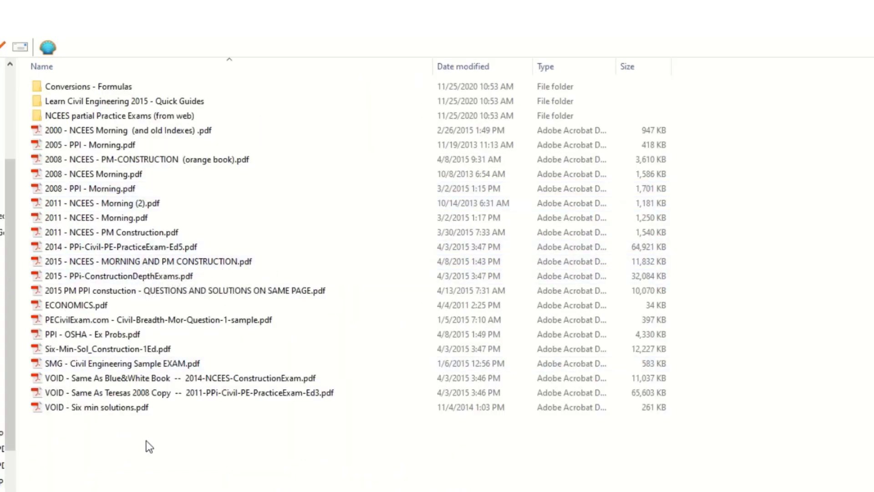
{"action": "left_click", "coordinate": [98, 218]}
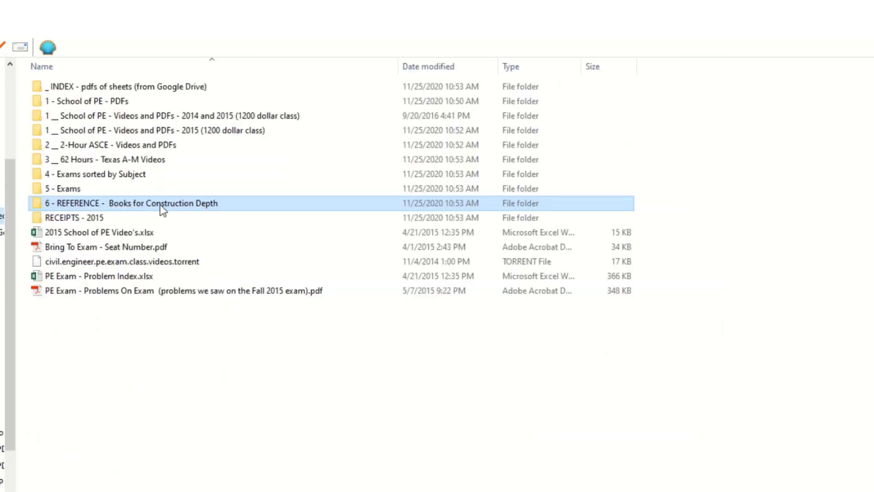
{"action": "mouse_move", "coordinate": [133, 158]}
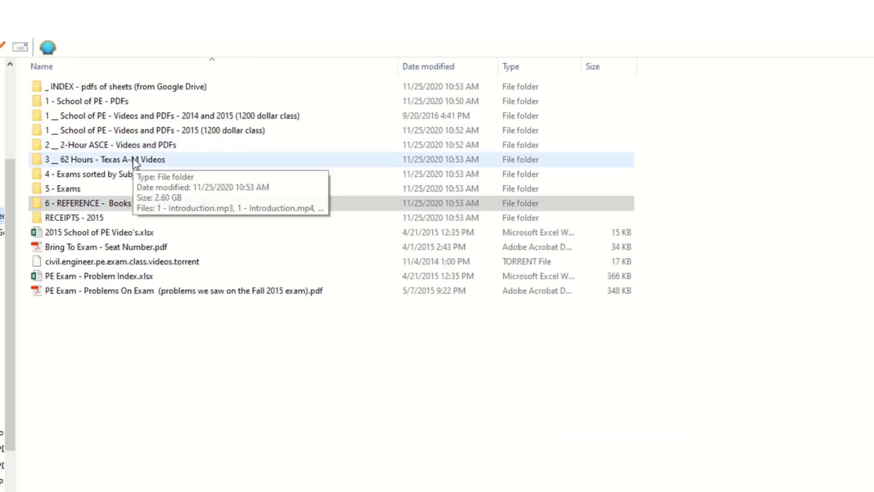
{"action": "mouse_move", "coordinate": [123, 145]}
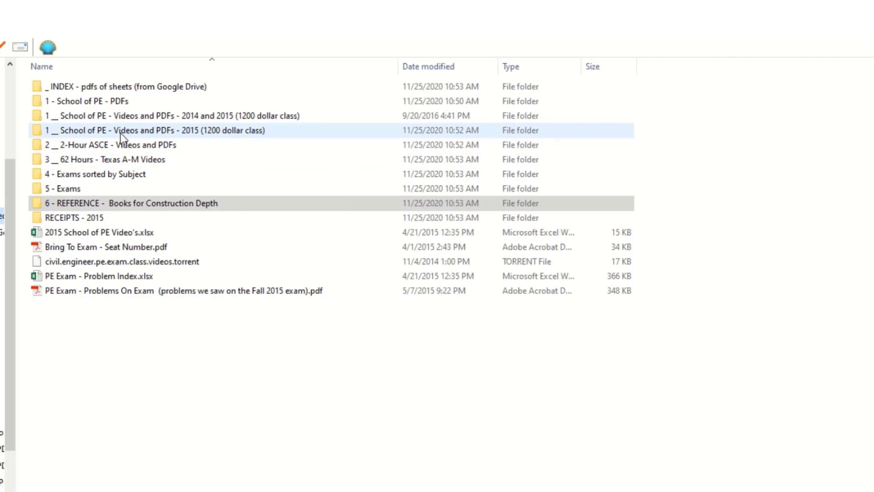
Enter the '1 __ School of PE - Videos and PDFs - 2015' folder of refresher notes and workshop PDFs.
{"action": "left_click", "coordinate": [168, 130]}
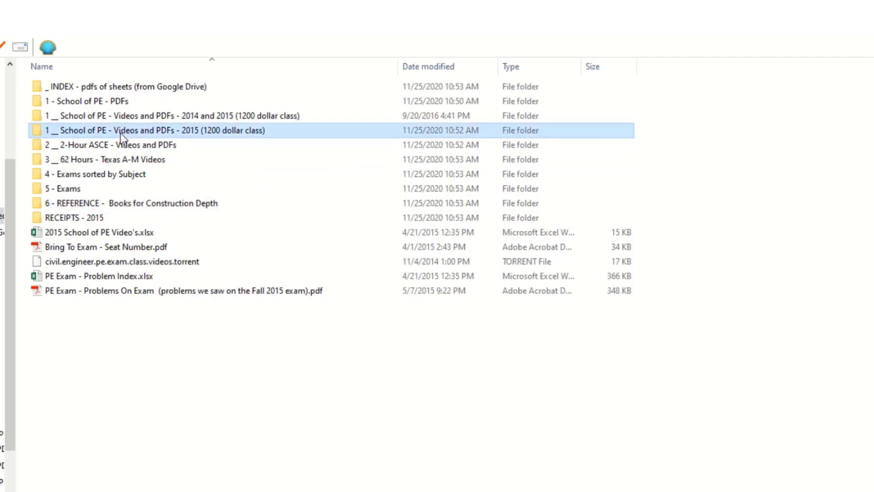
{"action": "double_click", "coordinate": [149, 130]}
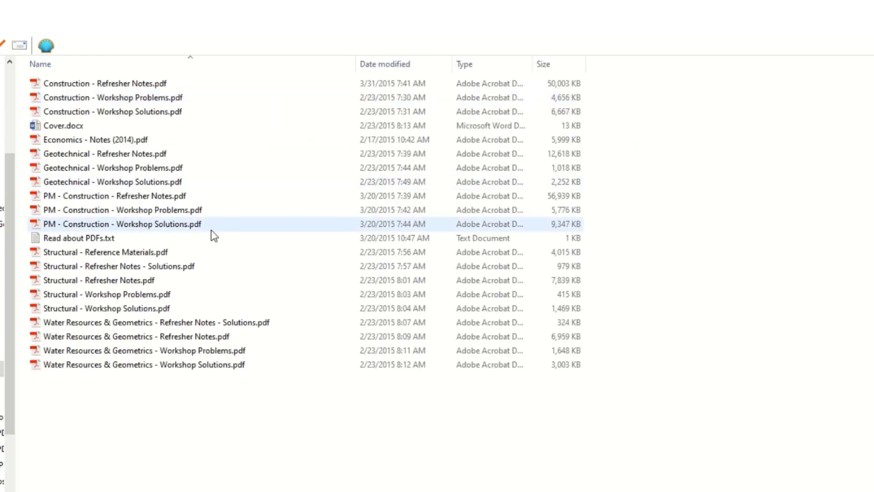
{"action": "left_click", "coordinate": [202, 395]}
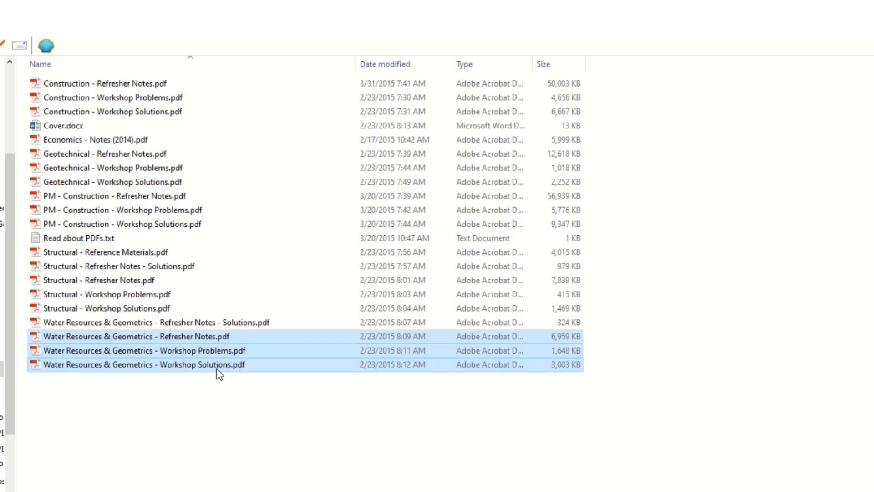
{"action": "left_click", "coordinate": [162, 419]}
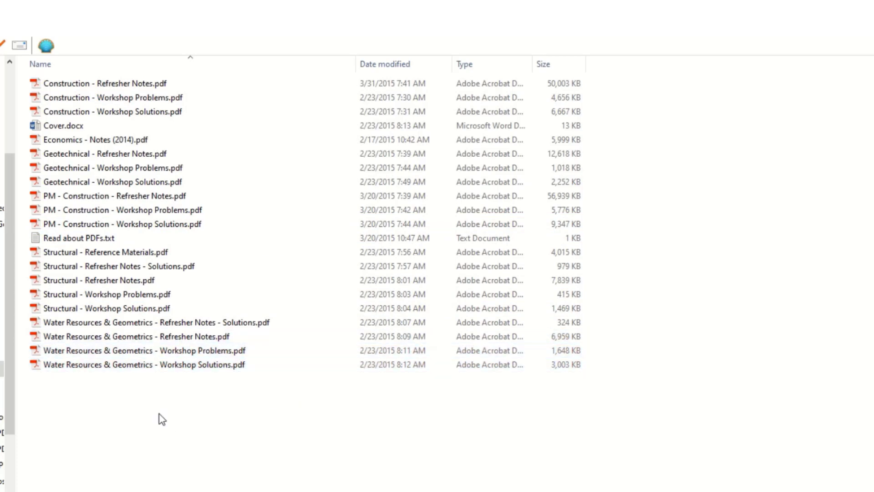
Review the Water Resources & Geometrics refresher notes and workshop problems in Acrobat, then close them.
{"action": "double_click", "coordinate": [137, 336]}
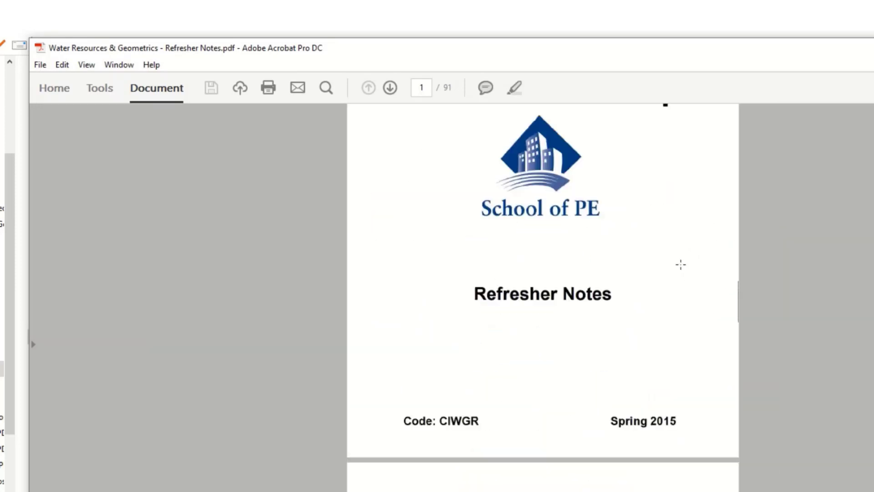
{"action": "scroll", "scroll_direction": "down", "scroll_amount": 3}
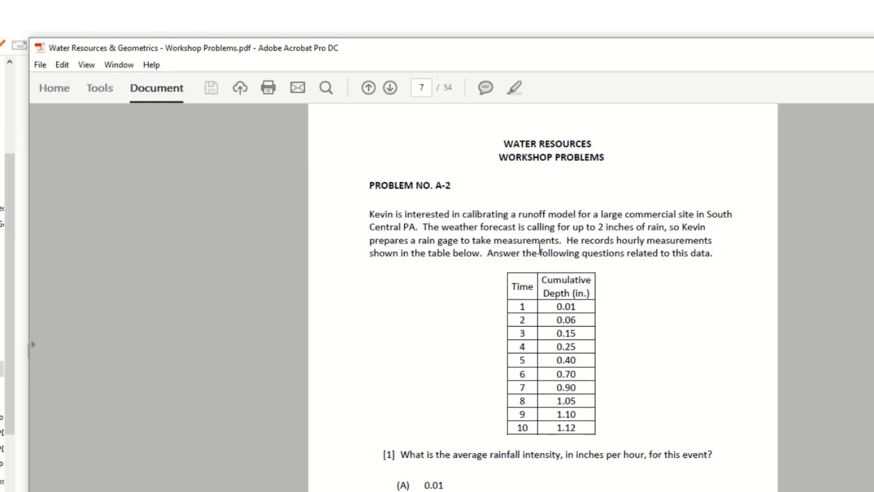
{"action": "left_click", "coordinate": [388, 87]}
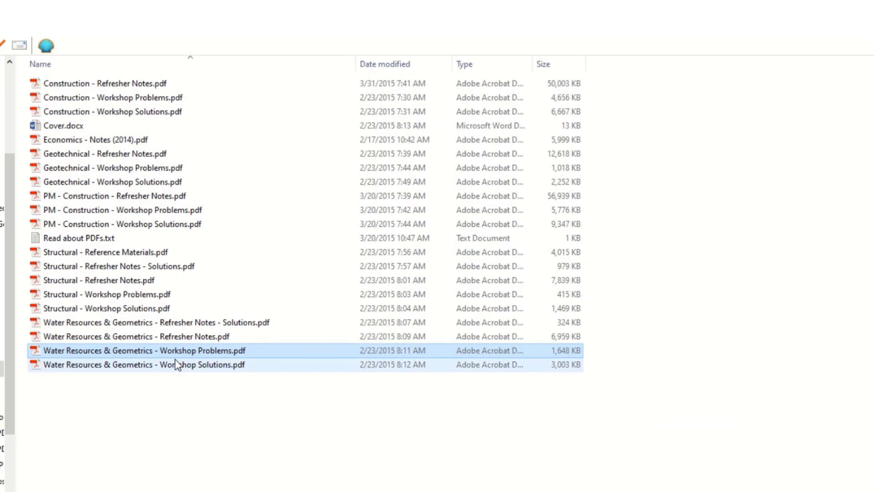
Enter the lecture videos folder and scroll to the Water Resources and Geometrics mp4 files.
{"action": "double_click", "coordinate": [138, 364]}
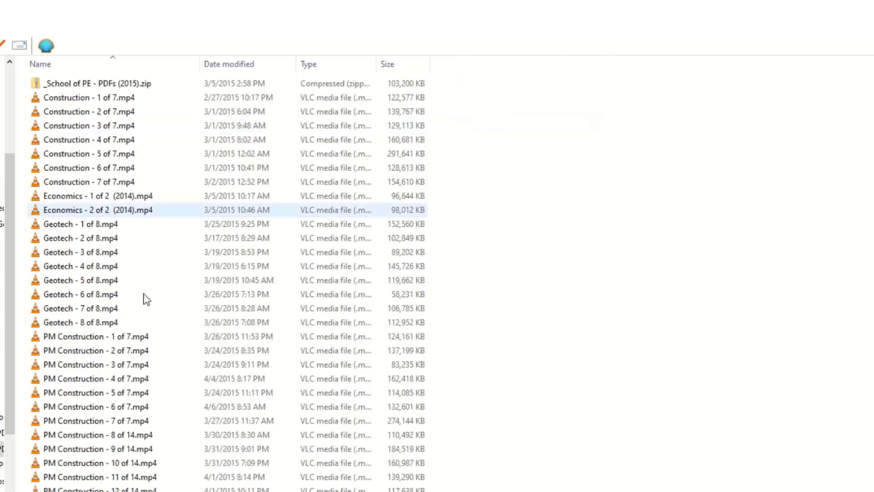
{"action": "scroll", "scroll_direction": "down", "scroll_amount": 3}
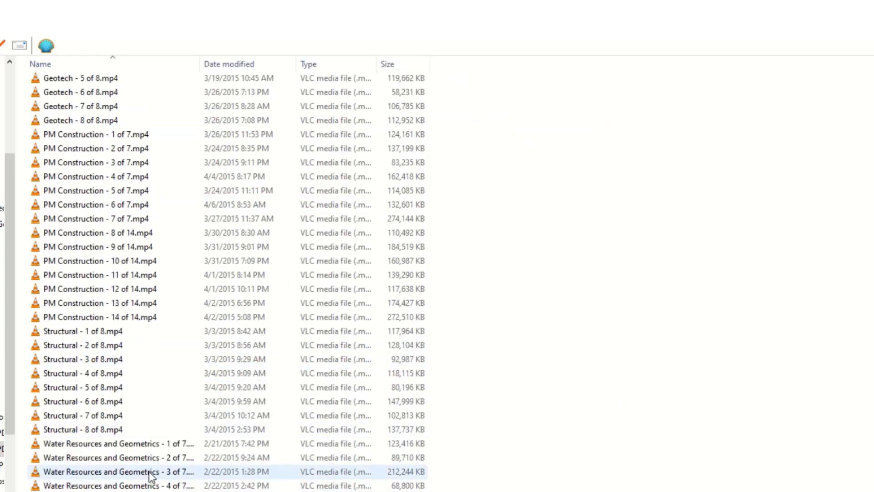
Play 'Water Resources and Geometrics - 3 of 7.mp4' in VLC.
{"action": "double_click", "coordinate": [110, 471]}
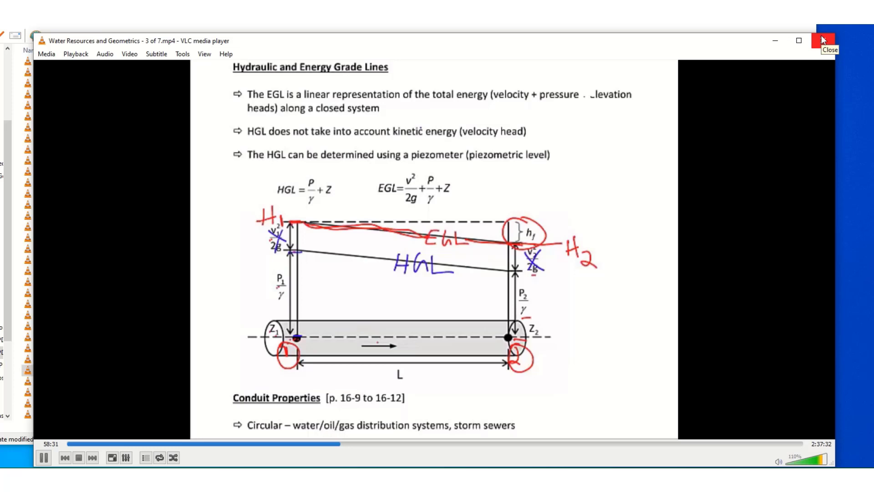
Close the lecture video, enter the 2-Hour ASCE folder and launch '8 Geometric Design.FLV'.
{"action": "left_click", "coordinate": [823, 40]}
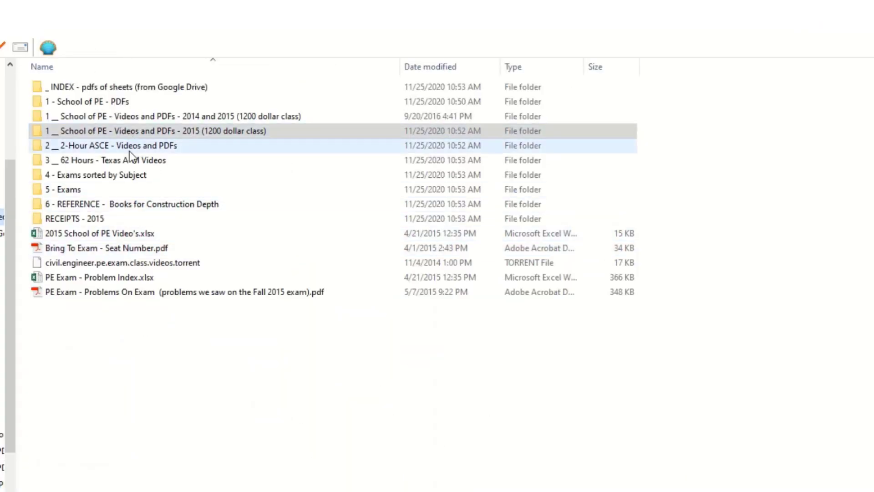
{"action": "double_click", "coordinate": [115, 145]}
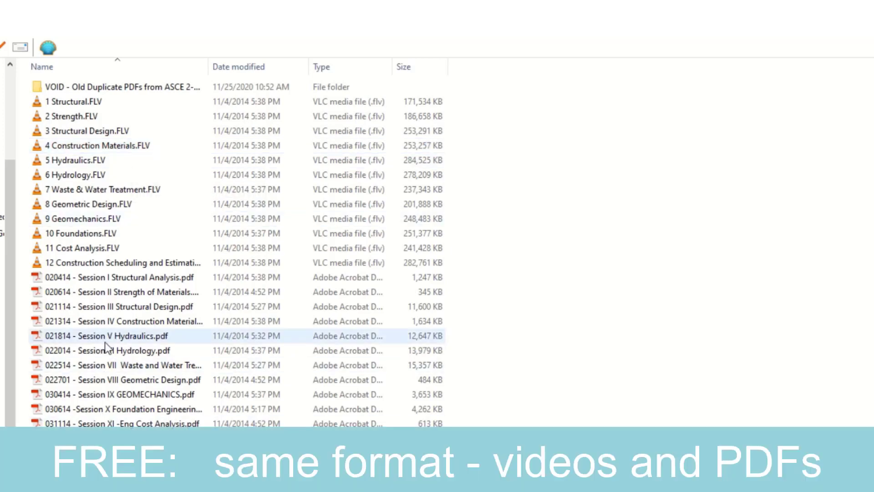
{"action": "left_click", "coordinate": [139, 409]}
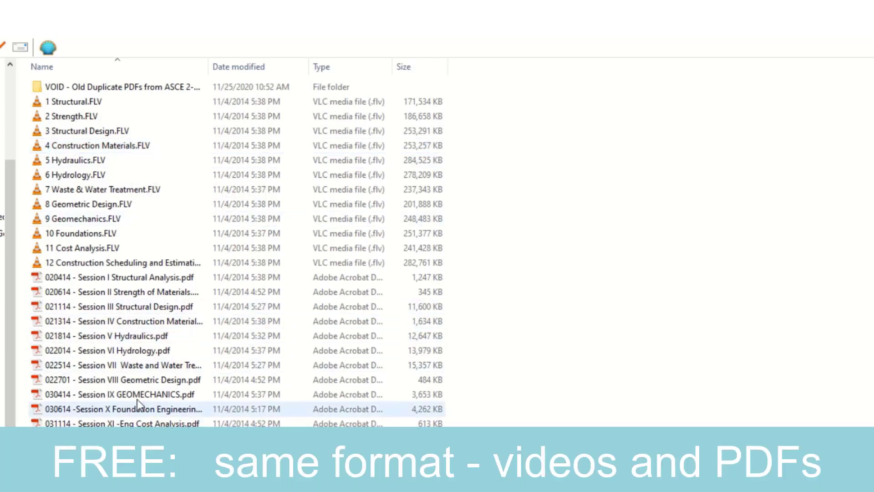
{"action": "double_click", "coordinate": [124, 380]}
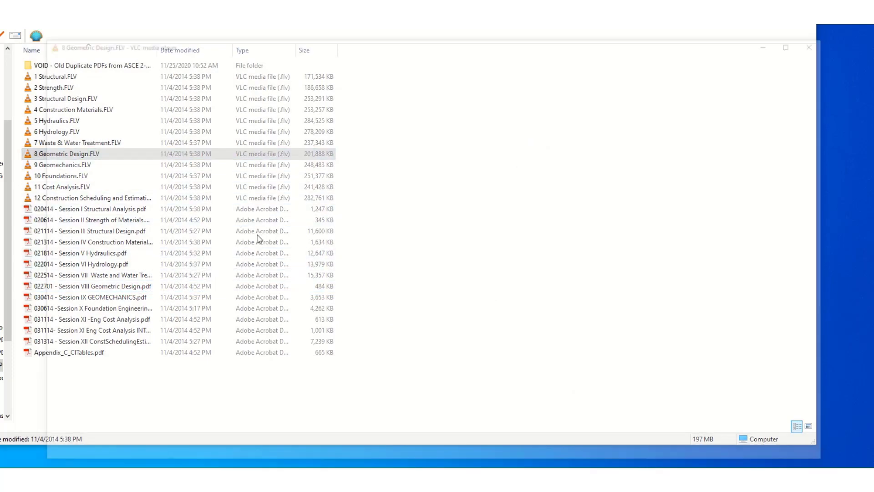
Seek through the Geometric Design lecture past the degree of curvature slide to Example Problem 1, then close VLC.
{"action": "double_click", "coordinate": [66, 153]}
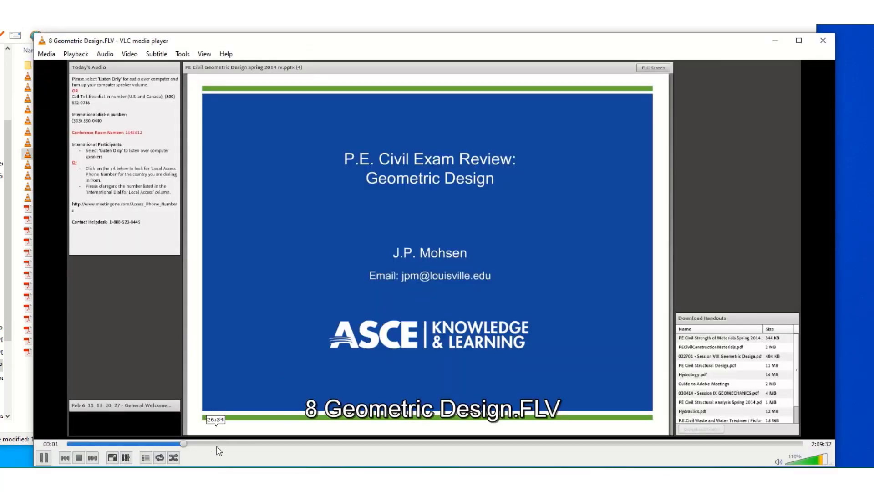
{"action": "left_click_drag", "start_coordinate": [171, 444], "coordinate": [222, 444]}
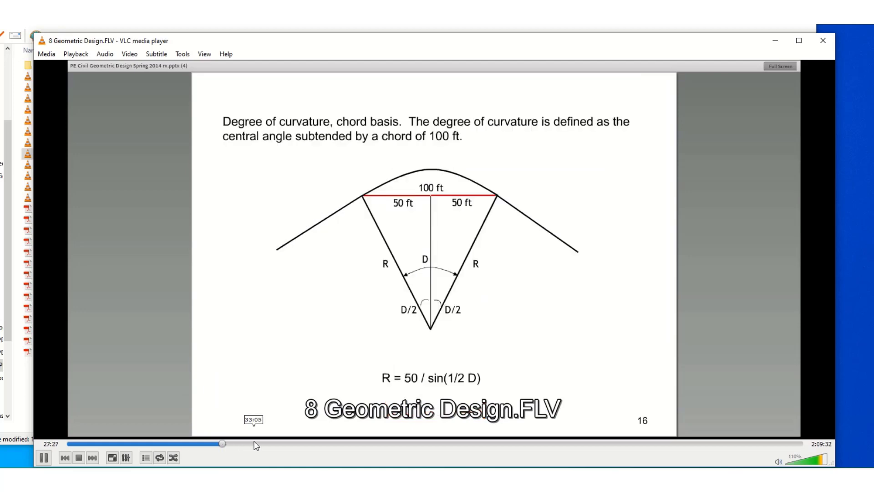
{"action": "left_click_drag", "start_coordinate": [223, 443], "coordinate": [255, 444]}
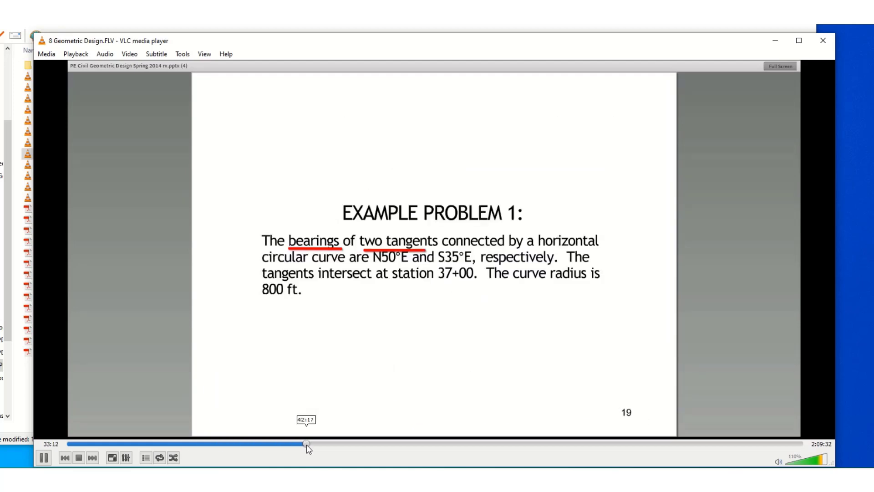
{"action": "left_click_drag", "start_coordinate": [306, 444], "coordinate": [346, 443]}
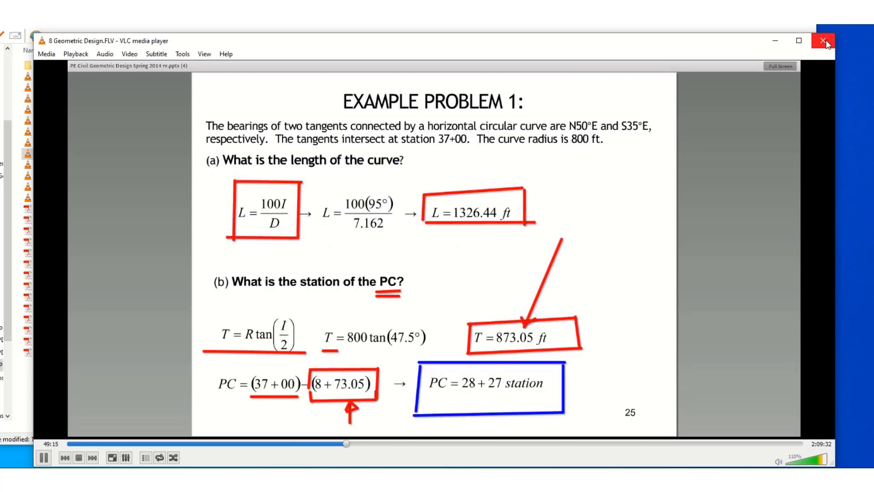
{"action": "left_click", "coordinate": [825, 41]}
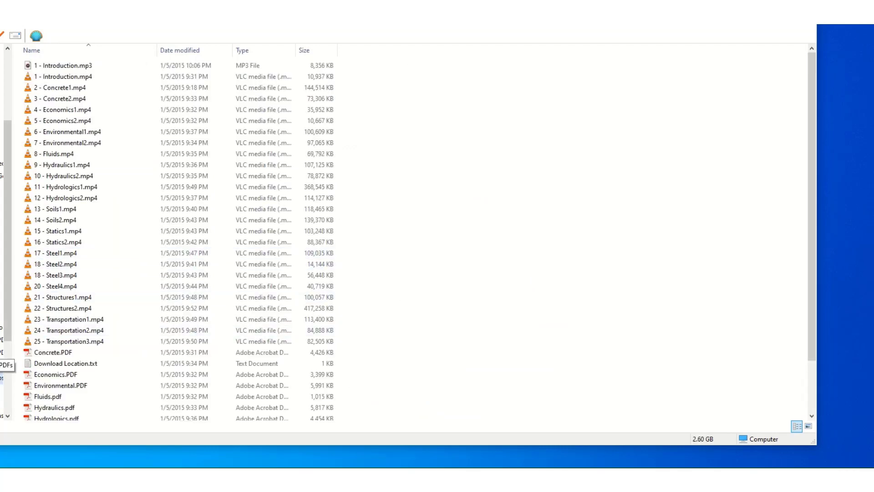
Scroll past the Structures1 video and Hydrologics notes, then launch '10 - Hydraulics2.mp4' in VLC.
{"action": "left_click", "coordinate": [62, 297]}
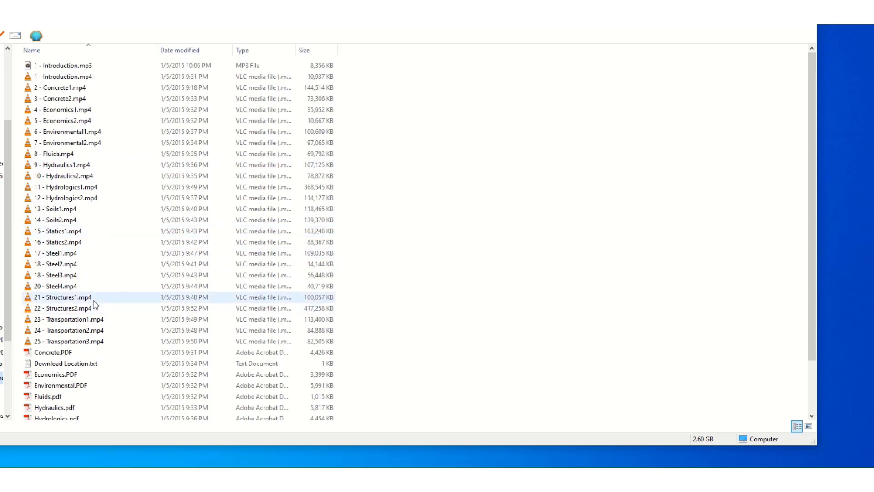
{"action": "scroll", "scroll_direction": "down", "scroll_amount": 3}
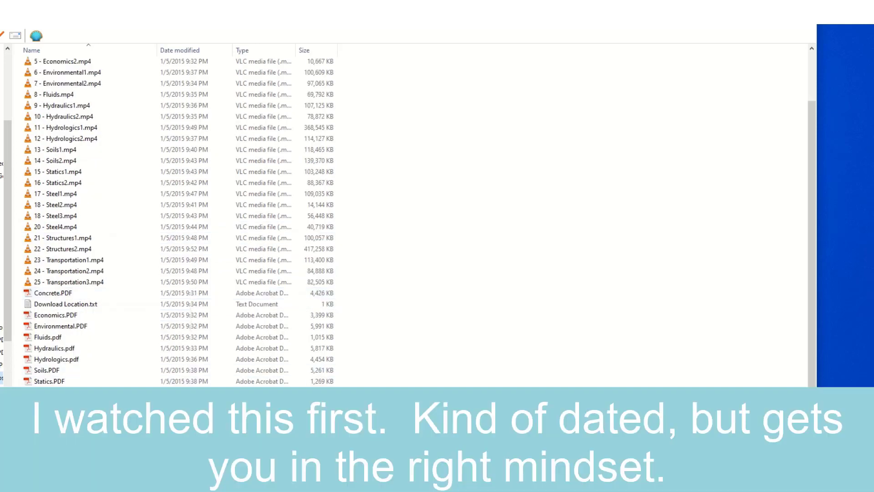
{"action": "left_click", "coordinate": [56, 315]}
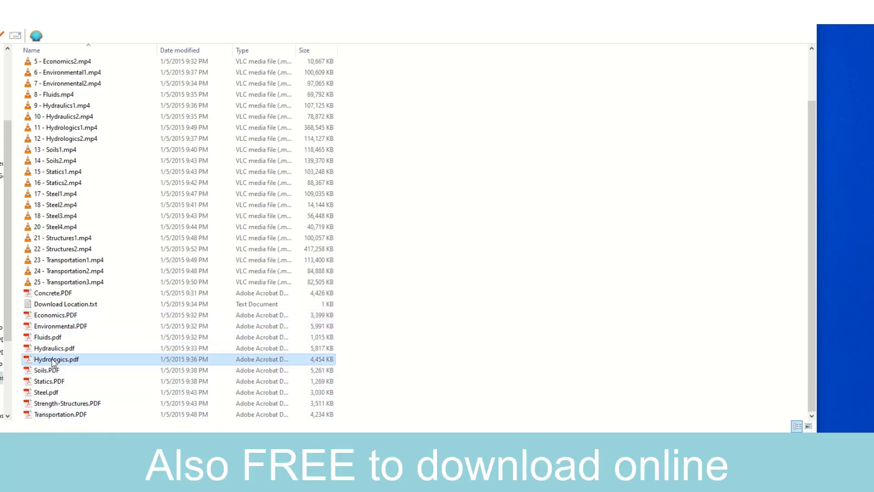
{"action": "double_click", "coordinate": [57, 358]}
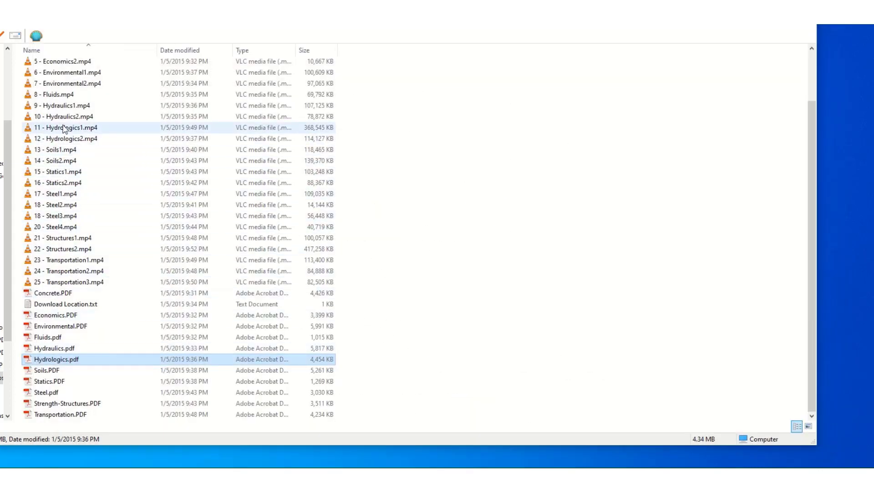
{"action": "double_click", "coordinate": [59, 116]}
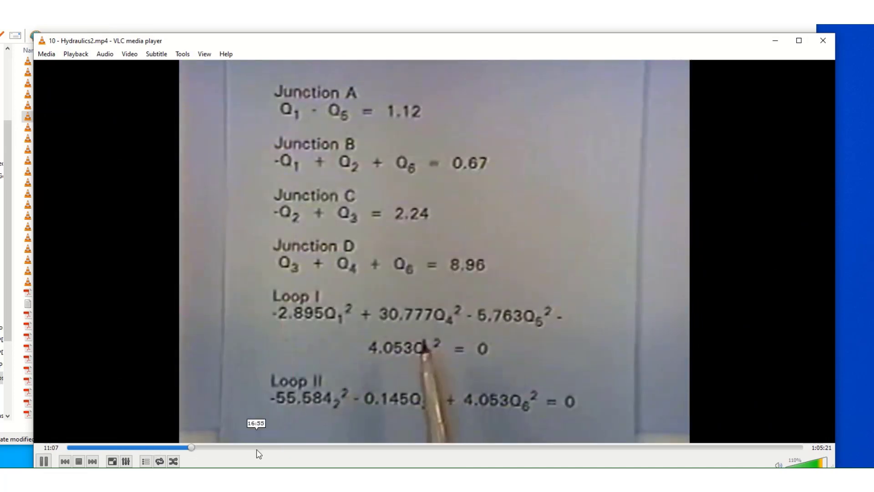
Seek the Hydraulics2 lecture ahead to the hydraulic grade calculations, then close VLC.
{"action": "left_click_drag", "start_coordinate": [178, 447], "coordinate": [381, 446]}
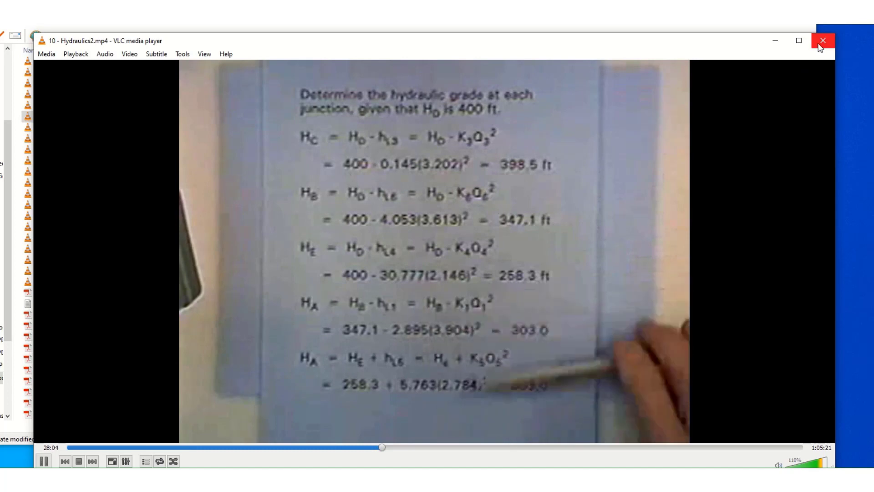
{"action": "left_click", "coordinate": [822, 41]}
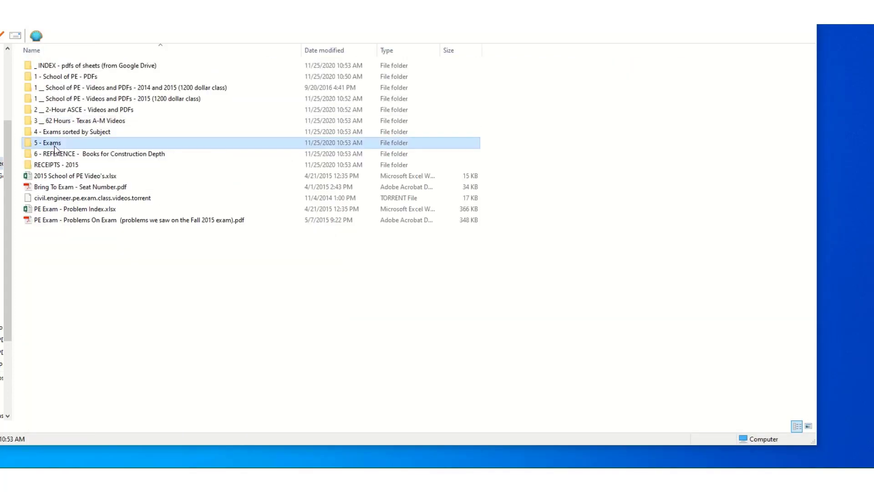
From the '5 - Exams' folder, page through the 2008 NCEES orange book construction exam PDF.
{"action": "double_click", "coordinate": [48, 143]}
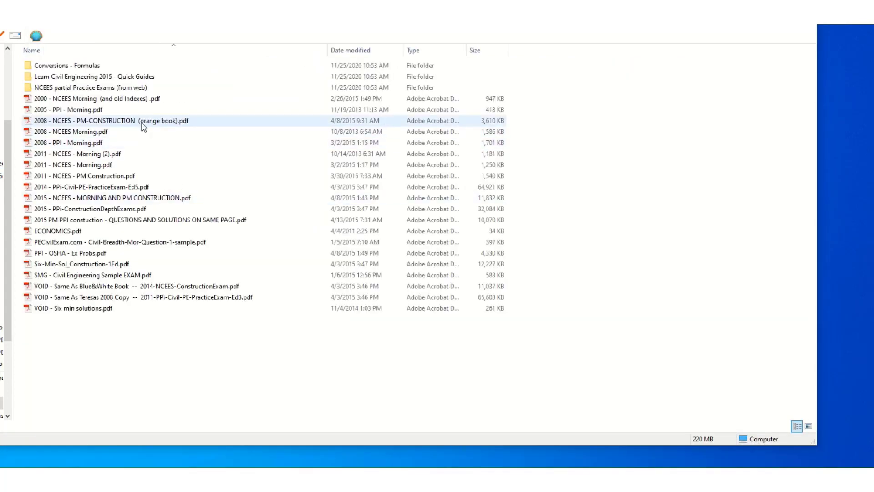
{"action": "double_click", "coordinate": [111, 120]}
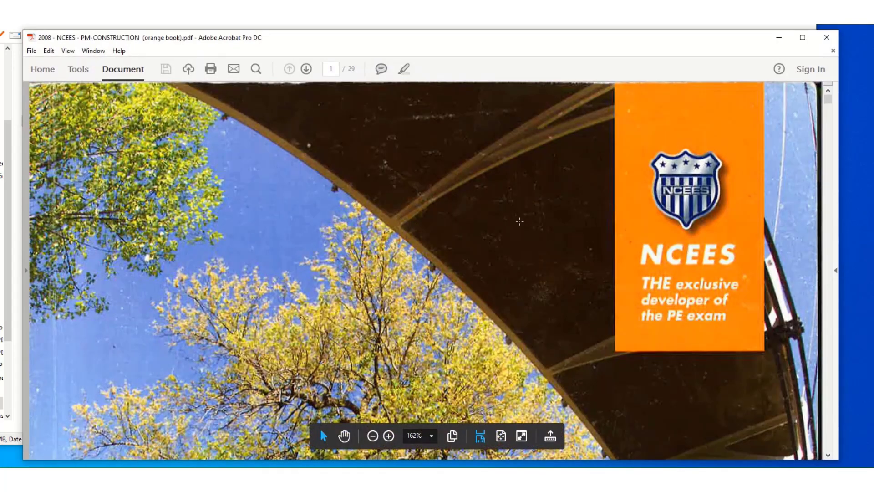
{"action": "left_click", "coordinate": [372, 436]}
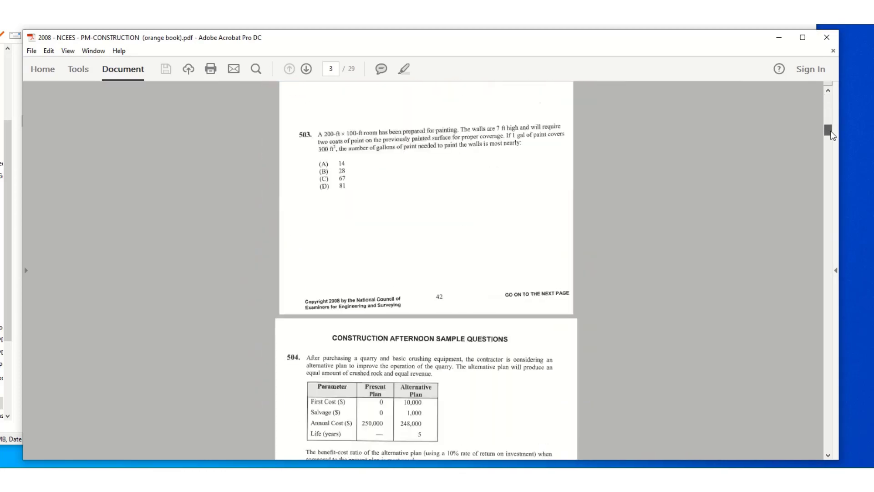
{"action": "scroll", "scroll_direction": "down", "scroll_amount": 3}
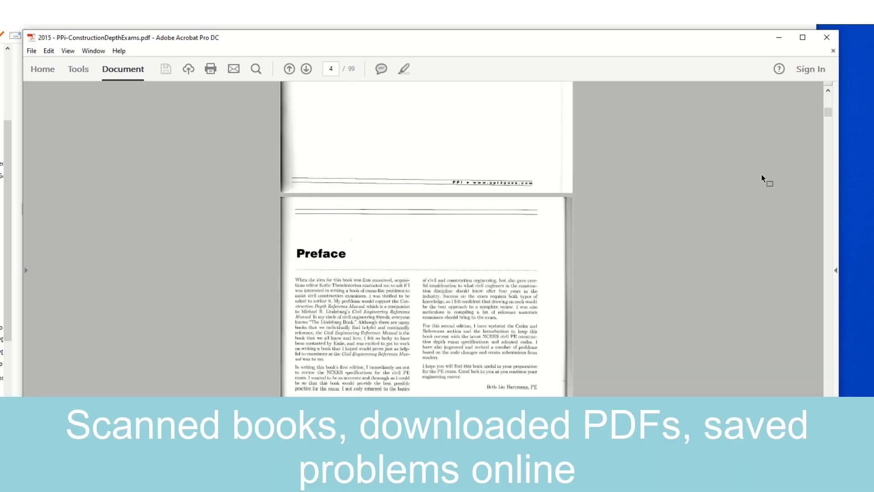
Skim the PPI construction depth exams PDF and close Acrobat.
{"action": "left_click_drag", "start_coordinate": [827, 111], "coordinate": [828, 156]}
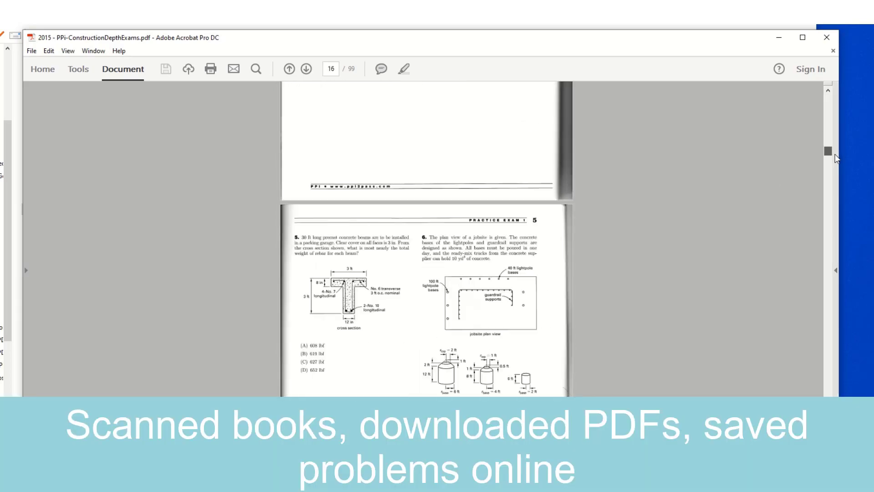
{"action": "scroll", "scroll_direction": "down", "scroll_amount": 3}
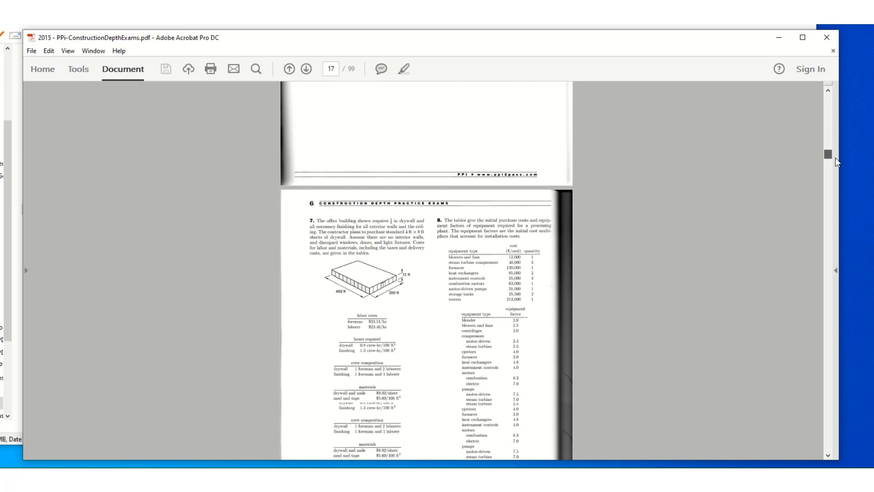
{"action": "scroll", "scroll_direction": "down", "scroll_amount": 3}
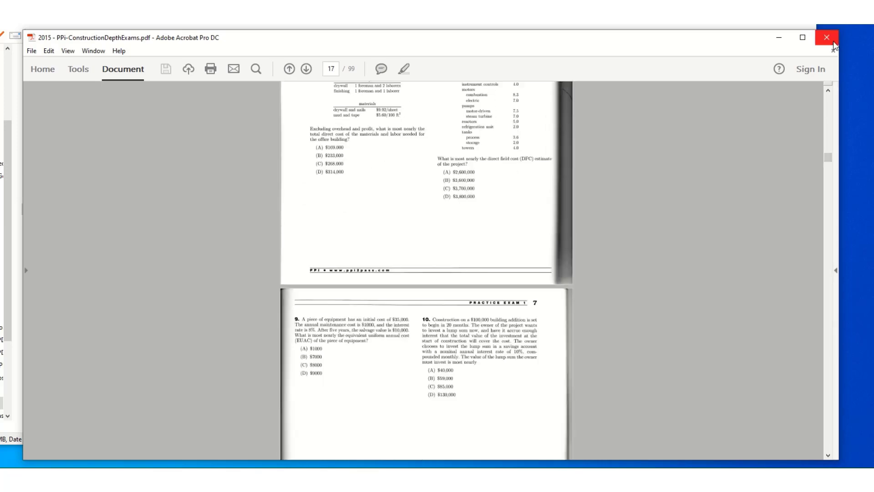
{"action": "left_click", "coordinate": [827, 37]}
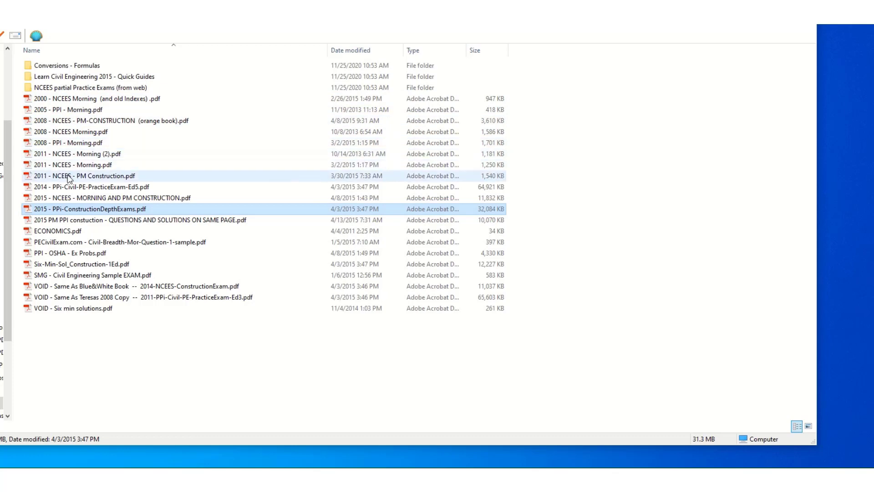
Page through the 2015 NCEES morning and PM construction exam PDF.
{"action": "left_click", "coordinate": [100, 198]}
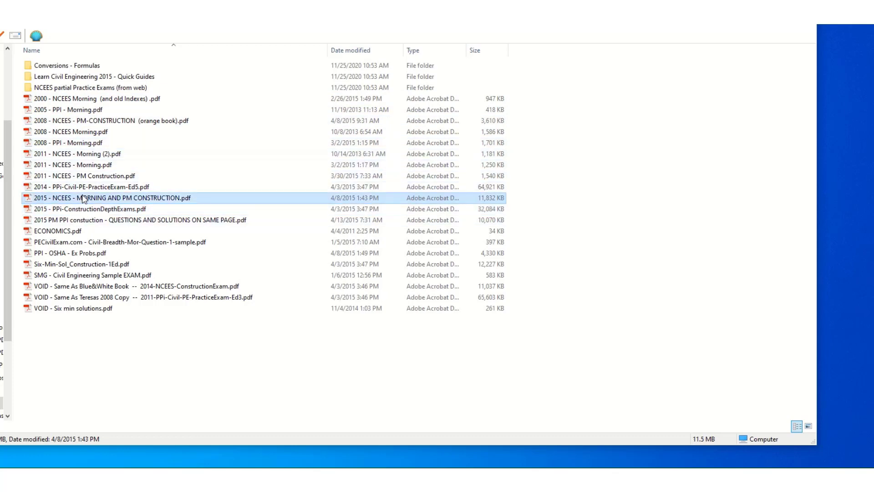
{"action": "double_click", "coordinate": [106, 197]}
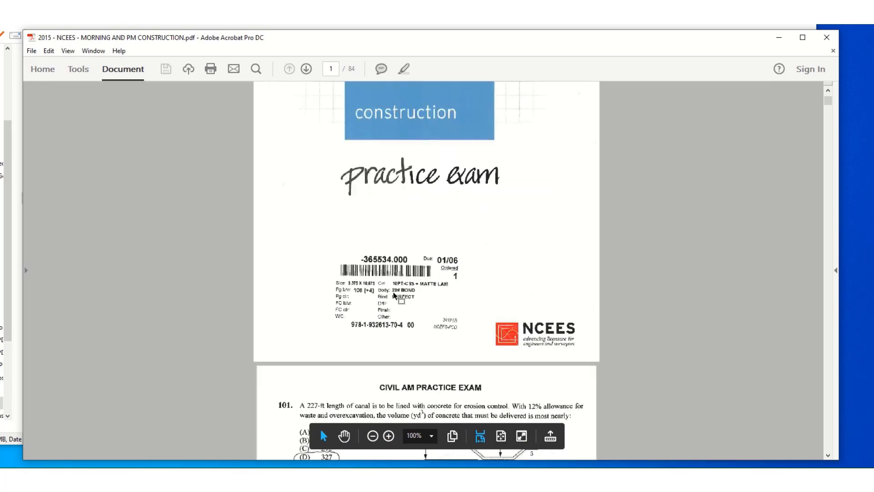
{"action": "left_click", "coordinate": [306, 68]}
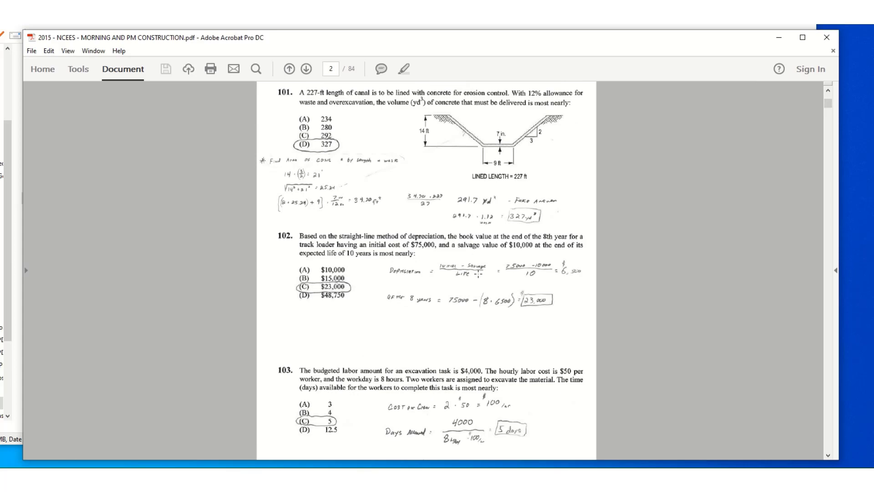
{"action": "scroll", "scroll_direction": "down", "scroll_amount": 3}
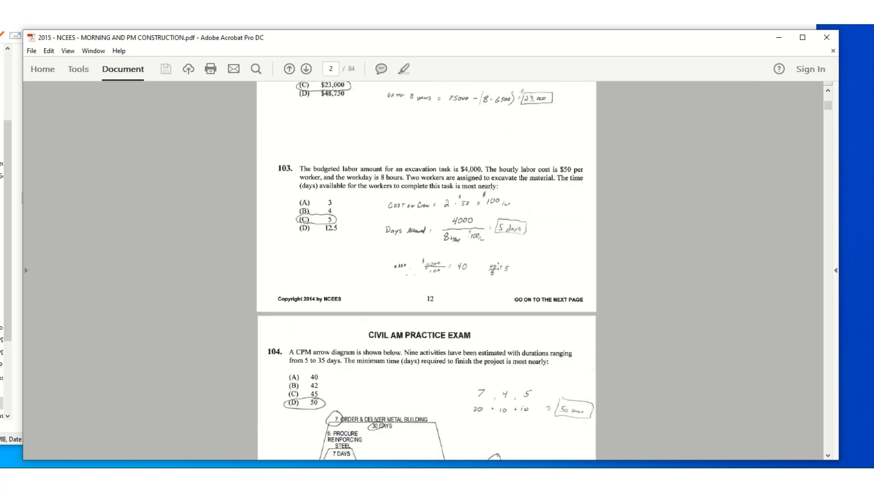
{"action": "scroll", "scroll_direction": "down", "scroll_amount": 3}
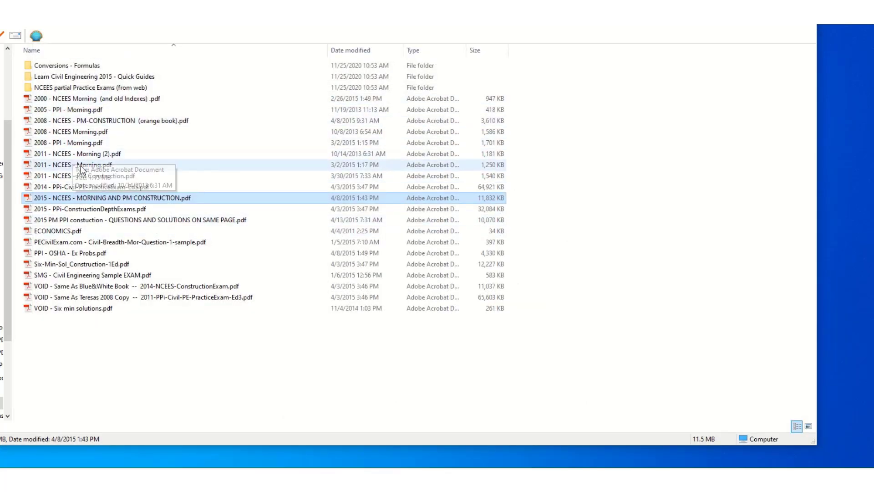
Page through the 2011 NCEES PM Construction exam PDF.
{"action": "left_click", "coordinate": [84, 176]}
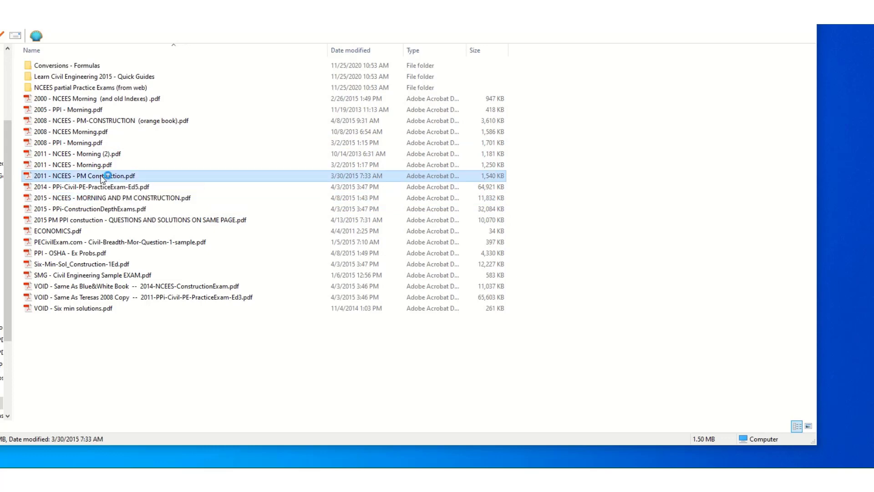
{"action": "double_click", "coordinate": [78, 176]}
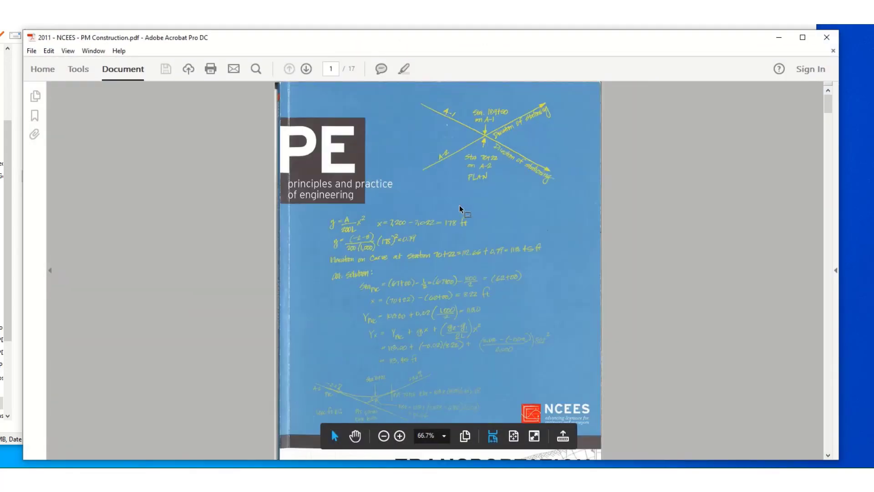
{"action": "scroll", "scroll_direction": "down", "scroll_amount": 3}
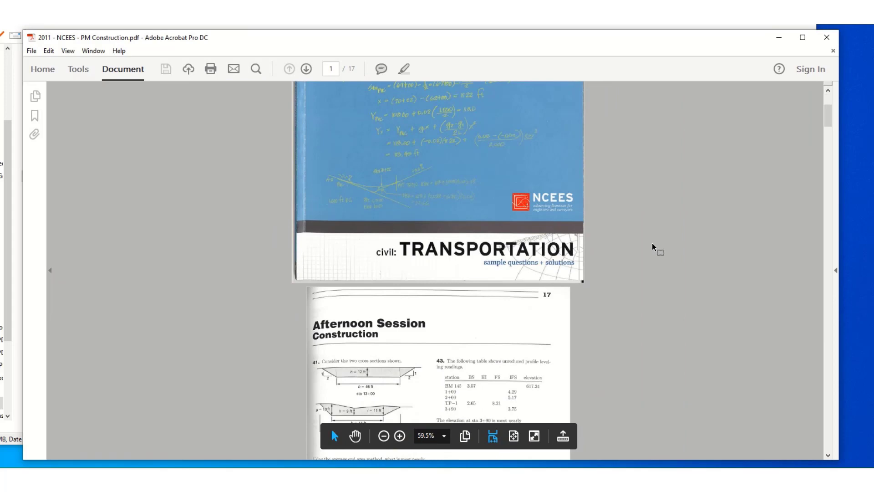
{"action": "scroll", "scroll_direction": "down", "scroll_amount": 3}
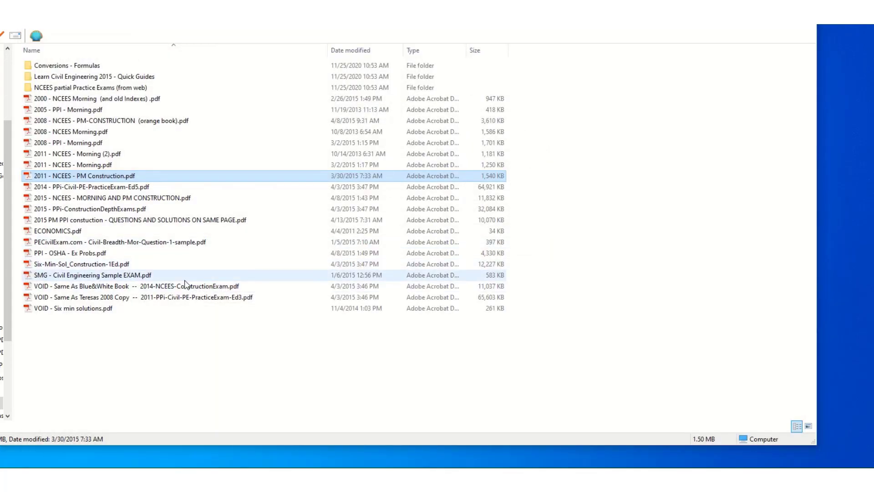
View the Six-Min-Sol Construction, PECivilExam breadth and SMG sample exam PDFs, then enter the NCEES partial Practice Exams folder.
{"action": "left_click", "coordinate": [94, 265]}
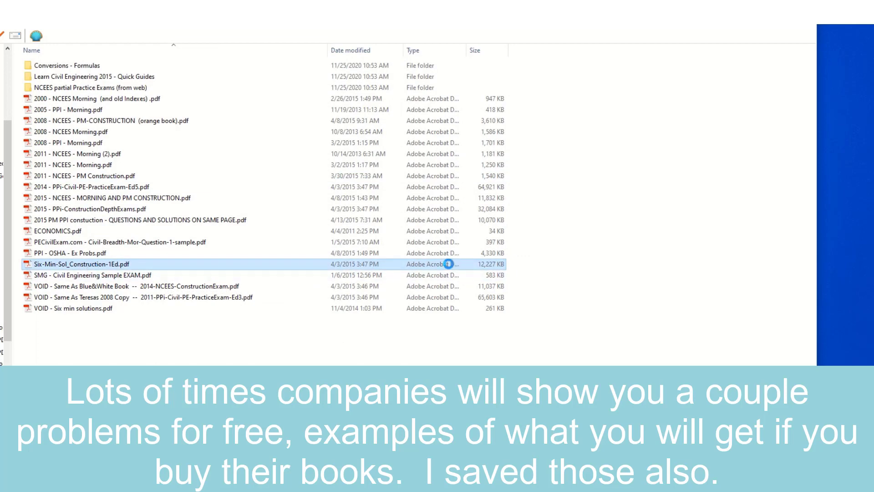
{"action": "double_click", "coordinate": [78, 264]}
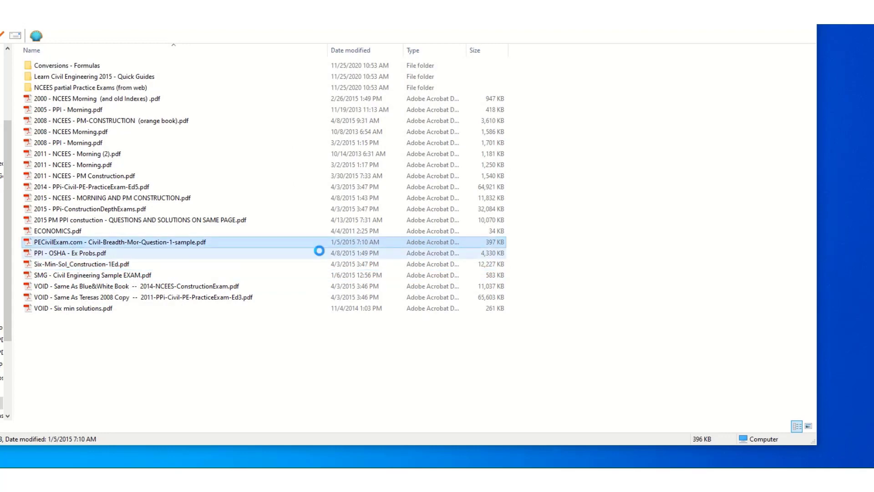
{"action": "double_click", "coordinate": [119, 241]}
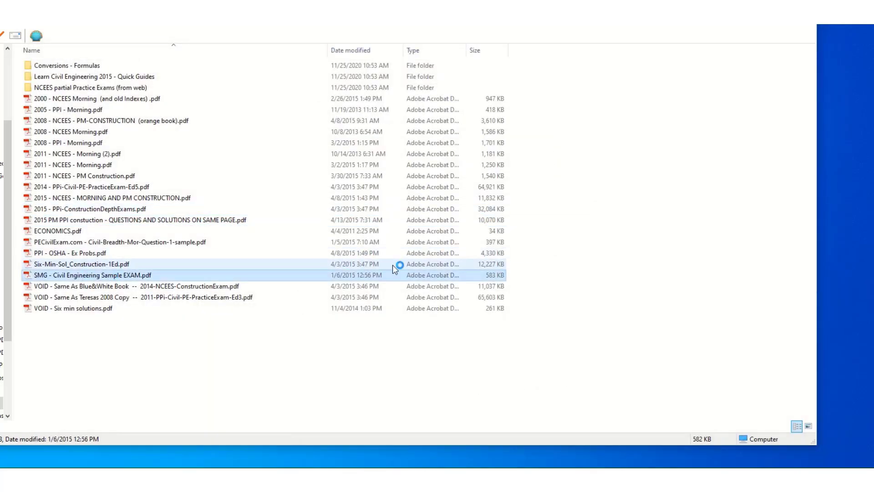
{"action": "double_click", "coordinate": [103, 275]}
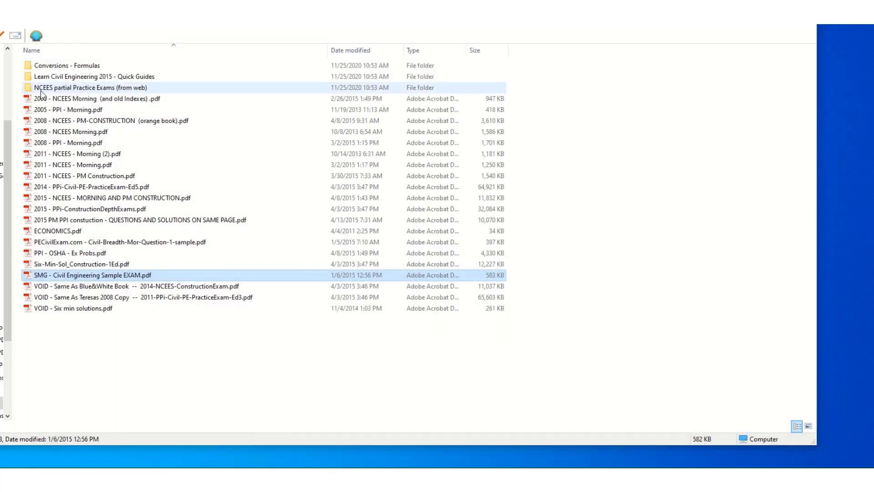
{"action": "double_click", "coordinate": [83, 88]}
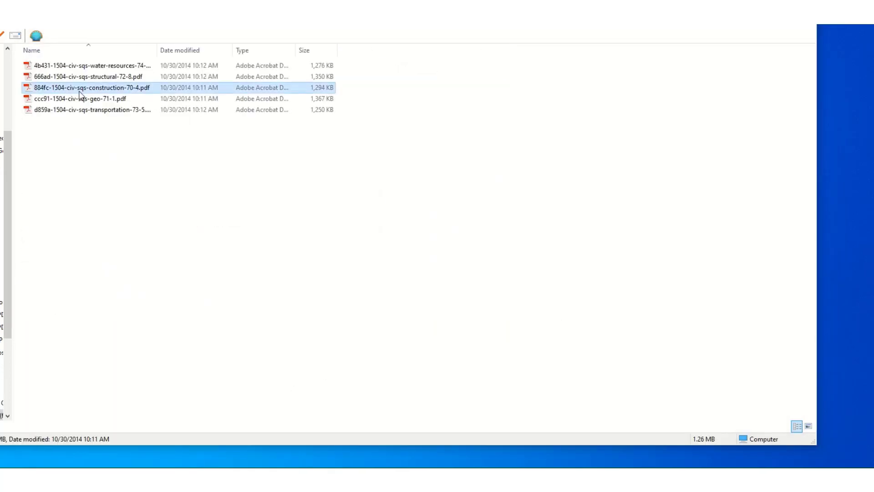
Read through the NCEES construction sample questions PDF in Acrobat and close it.
{"action": "double_click", "coordinate": [92, 87]}
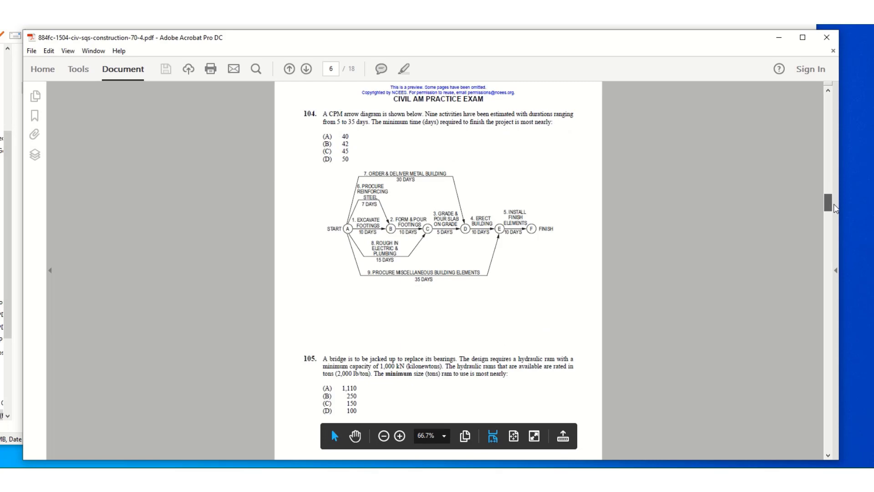
{"action": "scroll", "scroll_direction": "down", "scroll_amount": 3}
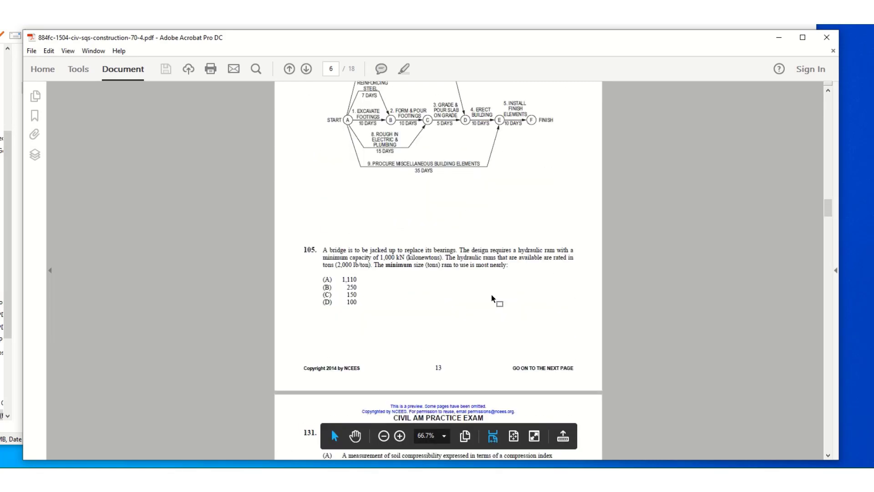
{"action": "scroll", "scroll_direction": "down", "scroll_amount": 3}
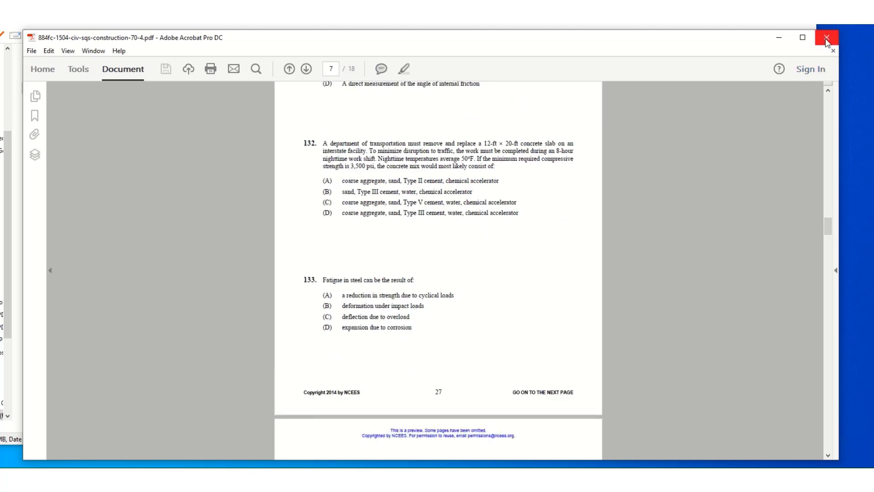
{"action": "mouse_move", "coordinate": [827, 38]}
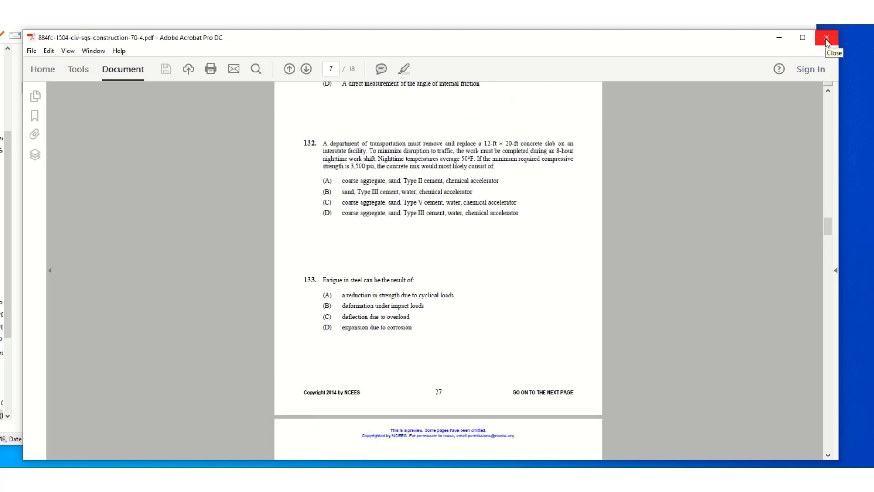
{"action": "left_click", "coordinate": [827, 38]}
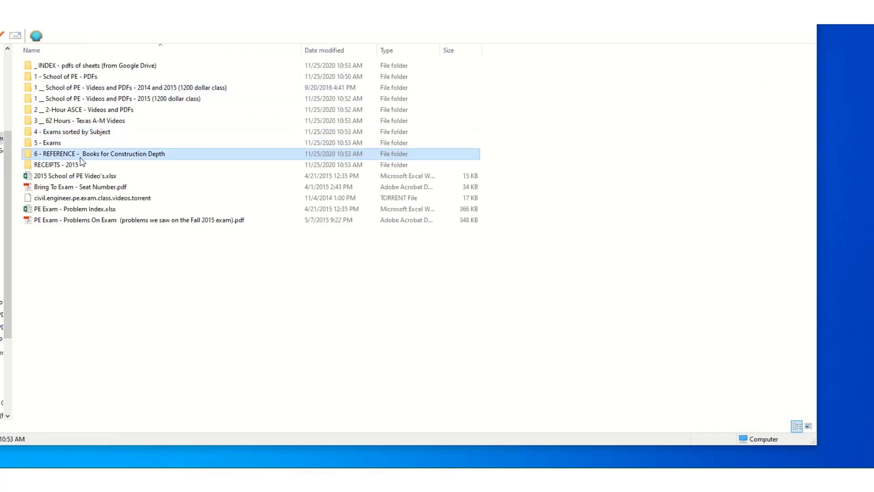
Open PE Exam - Problem Index.xlsx from the _INDEX folder in Excel.
{"action": "double_click", "coordinate": [123, 152]}
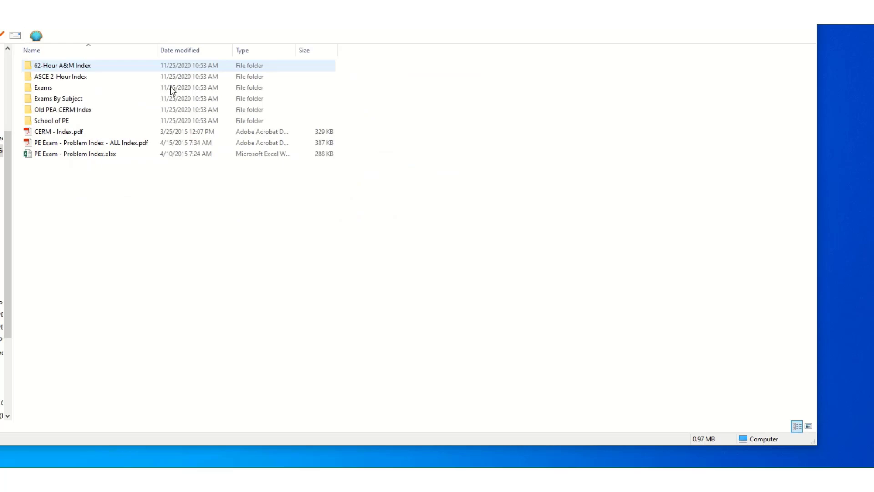
{"action": "double_click", "coordinate": [76, 154]}
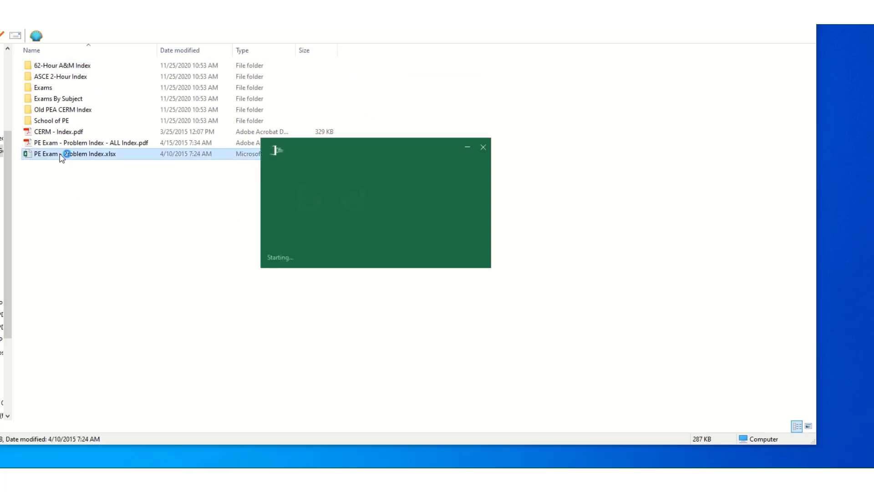
{"action": "double_click", "coordinate": [74, 153]}
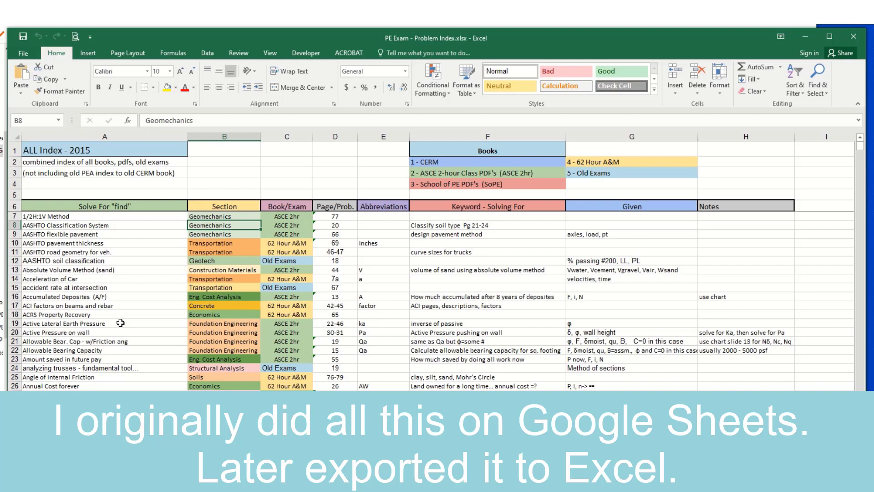
Browse the ALL Index sheet and switch to the School of PE Index sheet.
{"action": "scroll", "scroll_direction": "down", "scroll_amount": 3}
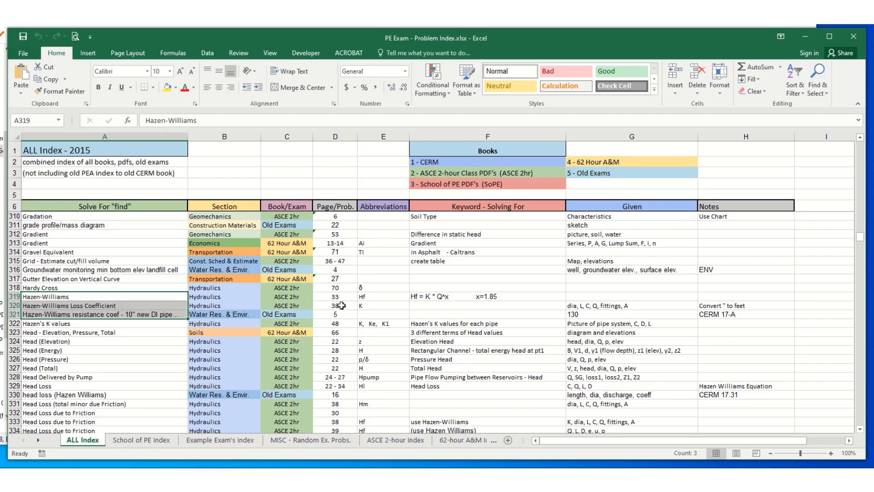
{"action": "scroll", "scroll_direction": "down", "scroll_amount": 3}
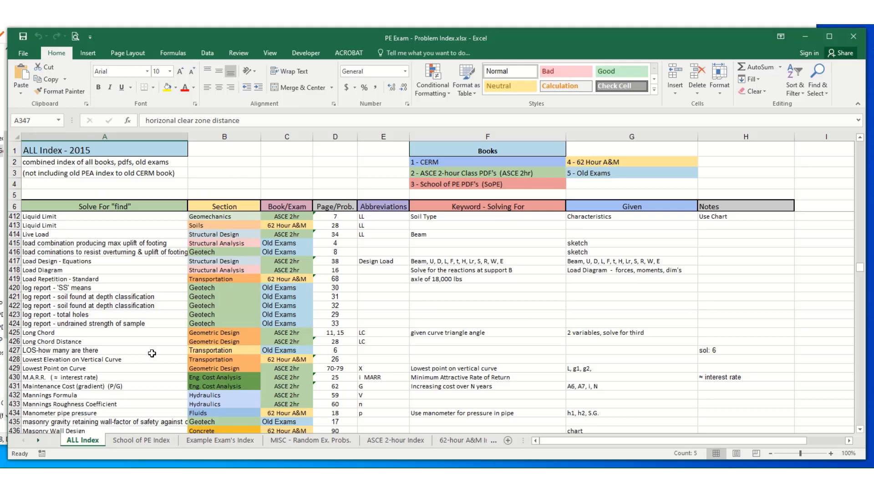
{"action": "scroll", "scroll_direction": "up", "scroll_amount": 3}
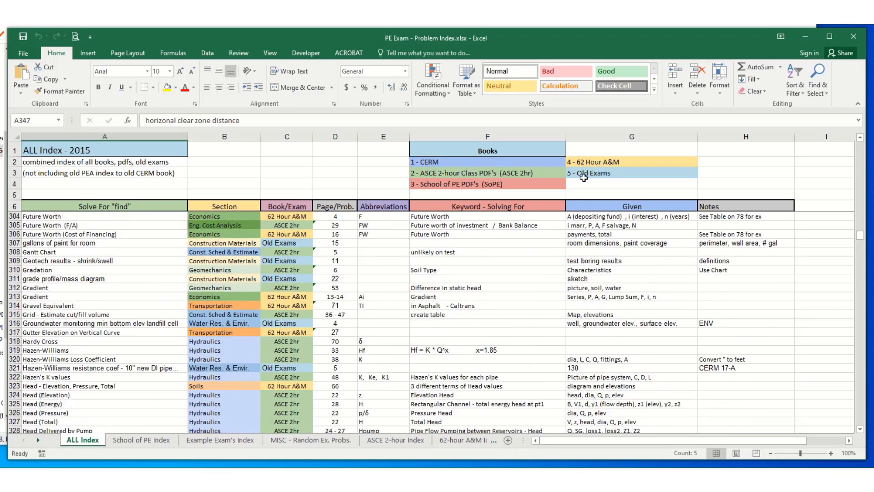
{"action": "left_click", "coordinate": [141, 440]}
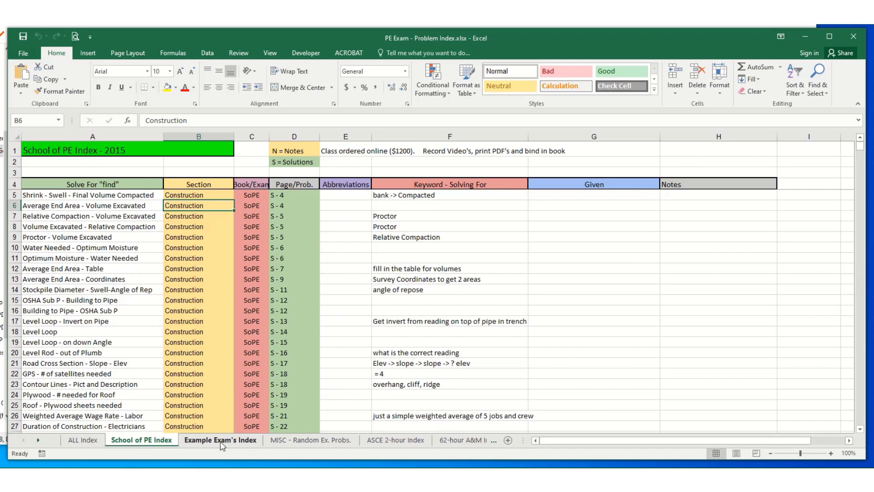
View the MISC random problems and ASCE 2-hour Index sheets in the workbook.
{"action": "left_click", "coordinate": [311, 440]}
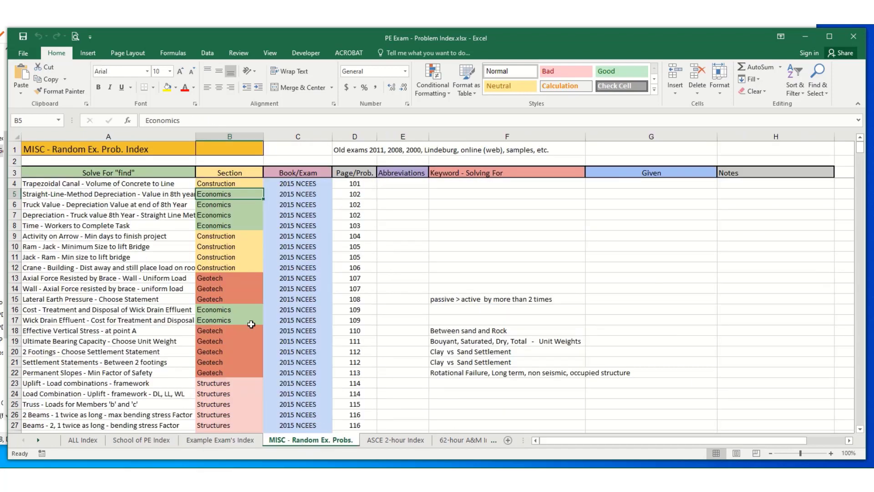
{"action": "left_click", "coordinate": [395, 440]}
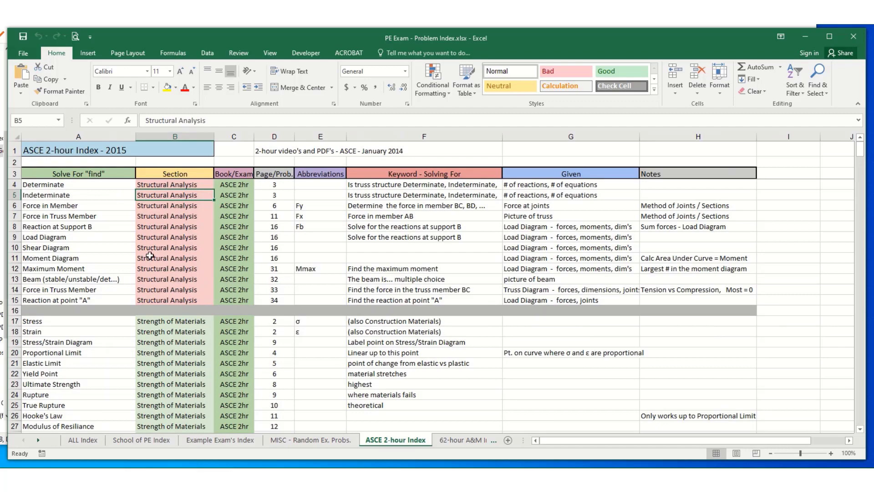
{"action": "scroll", "scroll_direction": "down", "scroll_amount": 3}
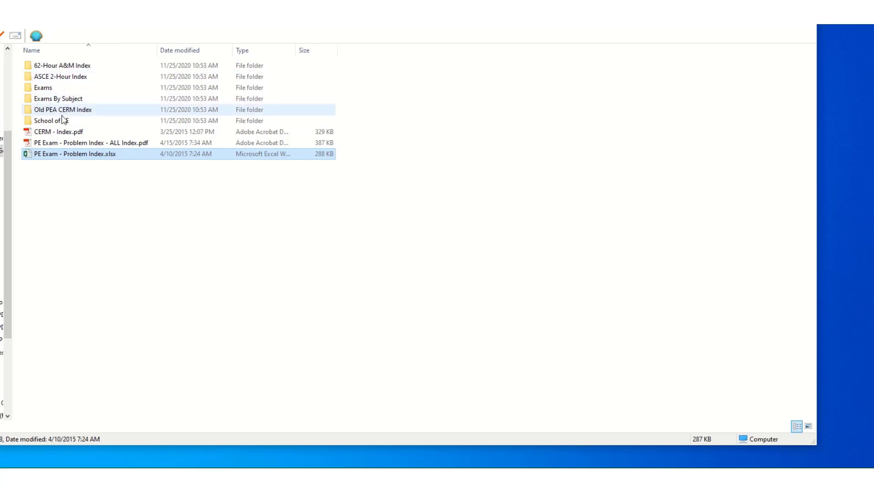
Open SoPE - Geotech.pdf from the SoPE section index folder in Acrobat.
{"action": "double_click", "coordinate": [49, 120]}
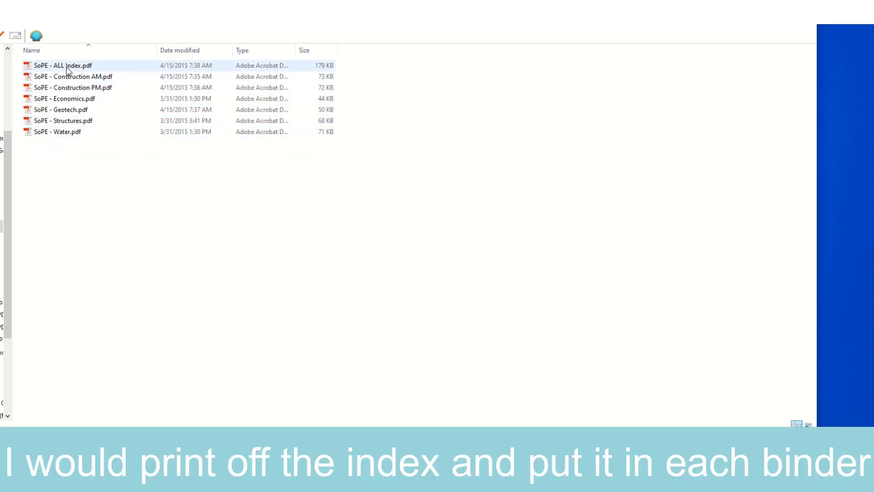
{"action": "double_click", "coordinate": [61, 109]}
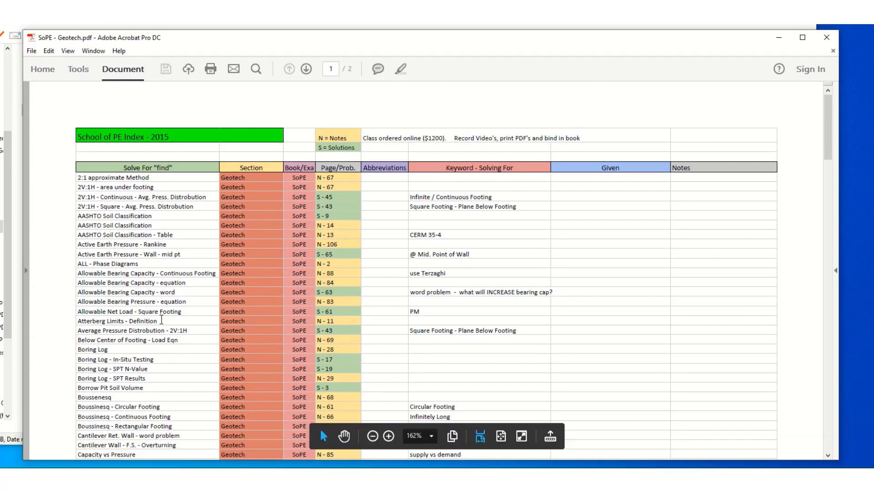
Review the Geotech index, highlighting the coefficient of curvature and gradation rows, then close it.
{"action": "scroll", "scroll_direction": "down", "scroll_amount": 3}
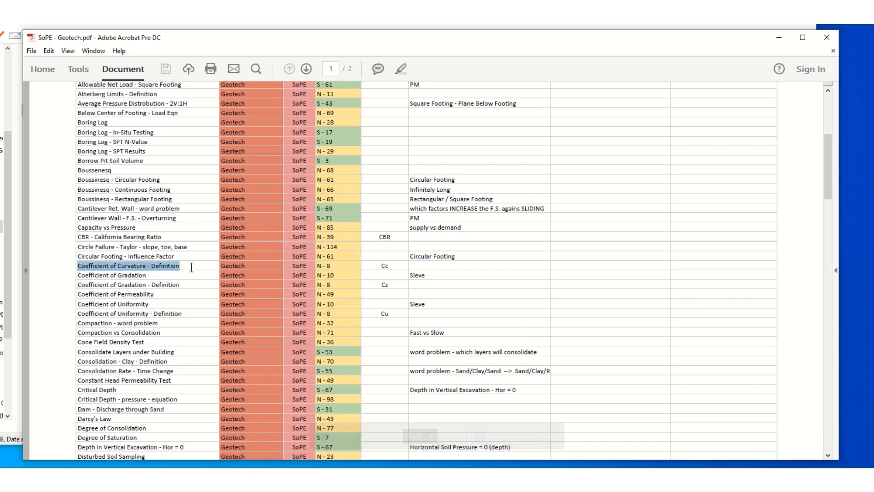
{"action": "left_click_drag", "start_coordinate": [189, 265], "coordinate": [196, 290]}
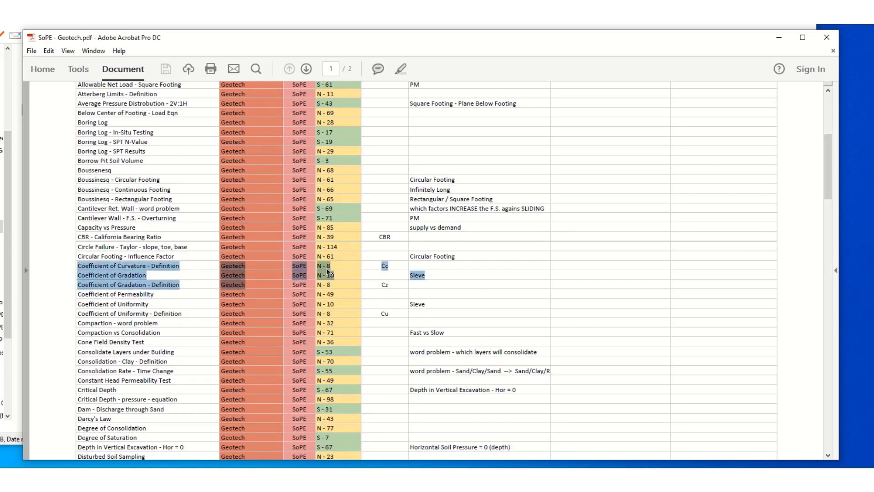
{"action": "mouse_move", "coordinate": [828, 38]}
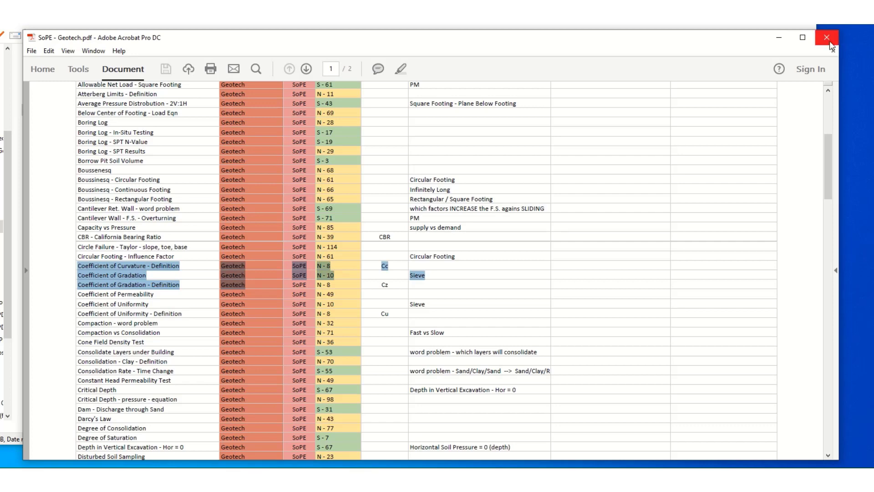
{"action": "left_click", "coordinate": [827, 38]}
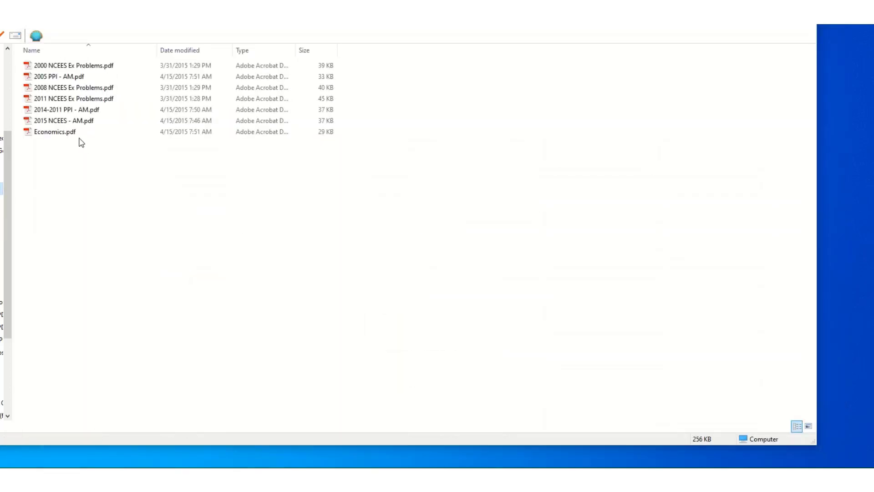
Open the 2015 NCEES - AM exam index PDF in Acrobat.
{"action": "left_click", "coordinate": [61, 120]}
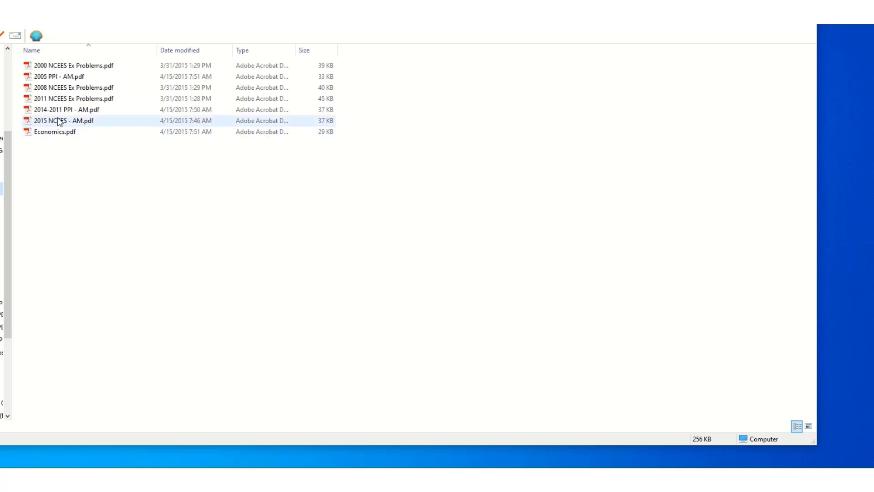
{"action": "double_click", "coordinate": [66, 120]}
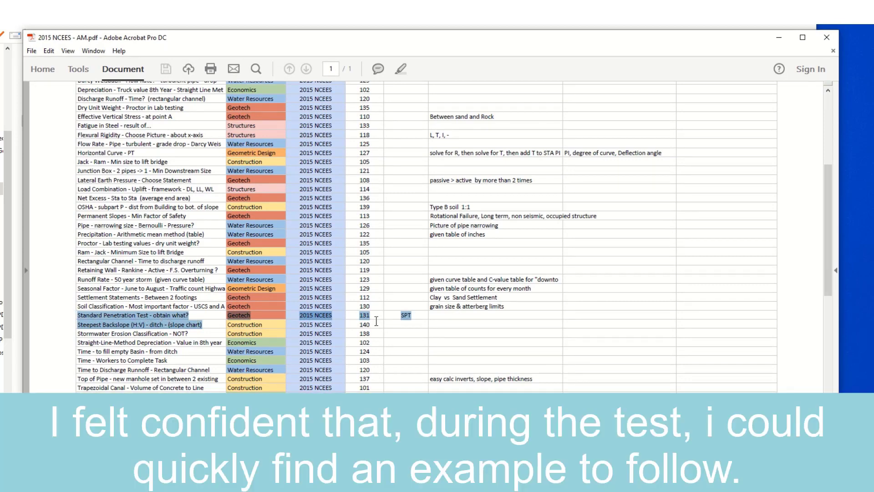
Scroll the 2015 NCEES - AM problem index table to its last rows and back.
{"action": "scroll", "scroll_direction": "down", "scroll_amount": 3}
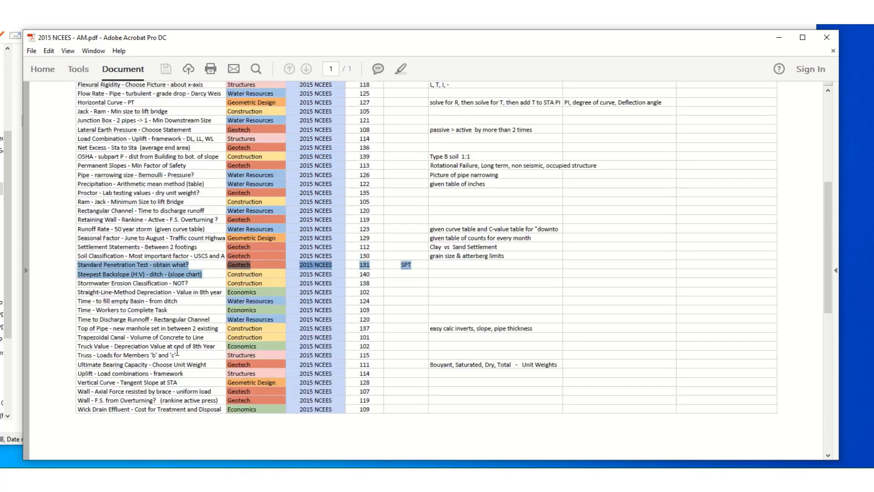
{"action": "scroll", "scroll_direction": "up", "scroll_amount": 3}
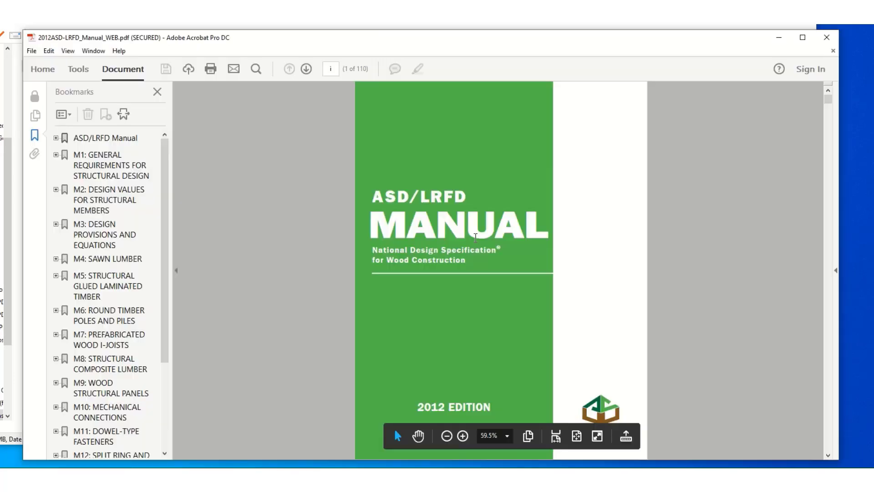
Scroll through the 2012 ASD/LRFD wood construction manual with its bookmarks listed.
{"action": "scroll", "scroll_direction": "down", "scroll_amount": 3}
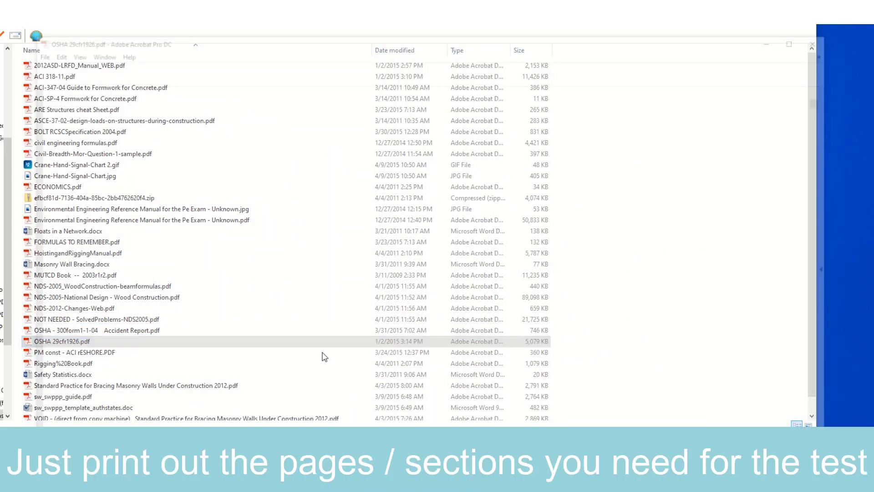
Open a file in the reference folder, then select the crane hand signal chart image.
{"action": "double_click", "coordinate": [76, 341]}
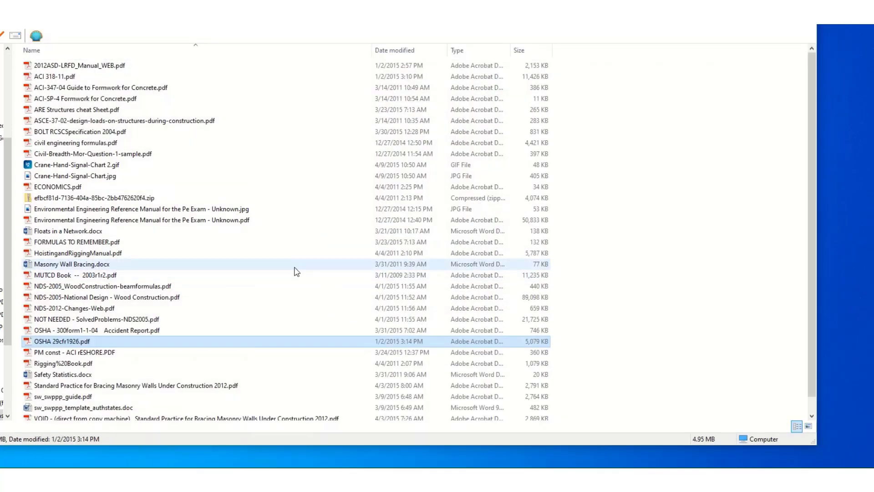
{"action": "left_click", "coordinate": [76, 175]}
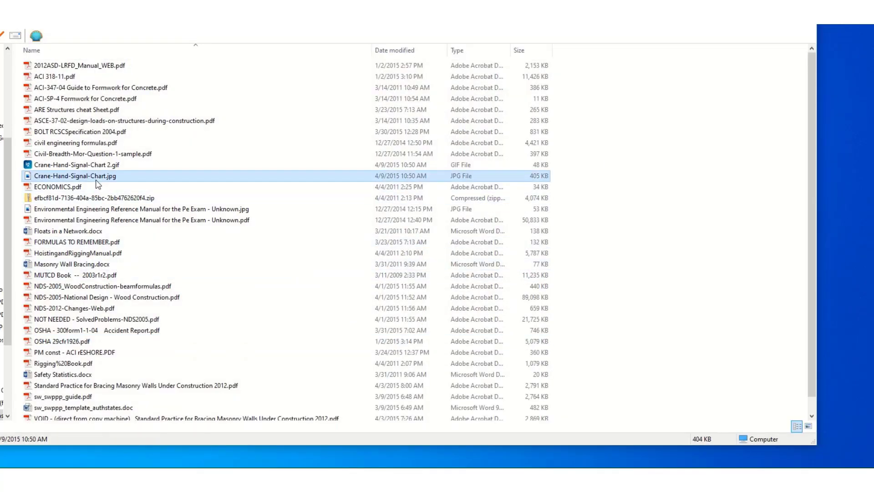
{"action": "mouse_move", "coordinate": [97, 385]}
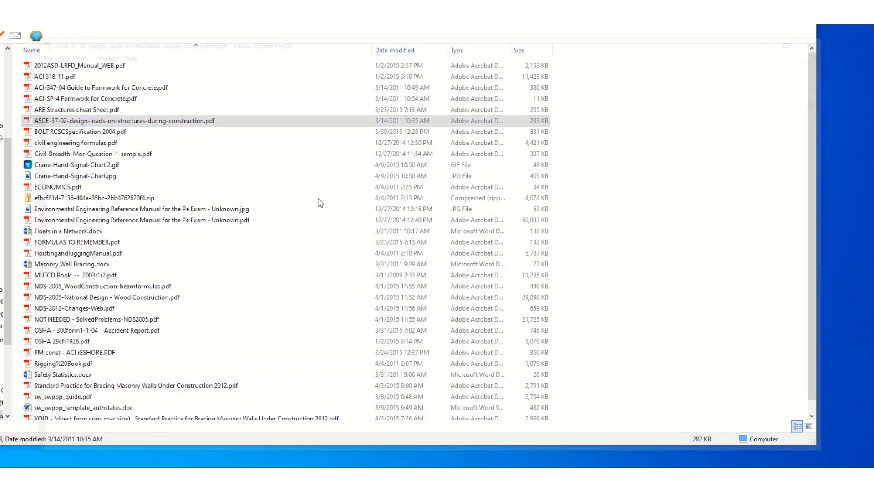
Open the ASCE 37-02 design loads PDF in Acrobat and scroll its first page.
{"action": "double_click", "coordinate": [124, 121]}
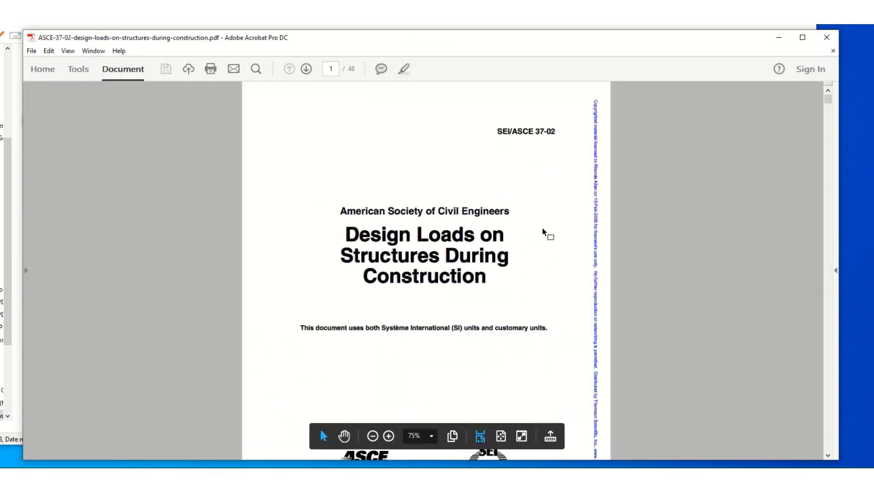
{"action": "mouse_move", "coordinate": [534, 247]}
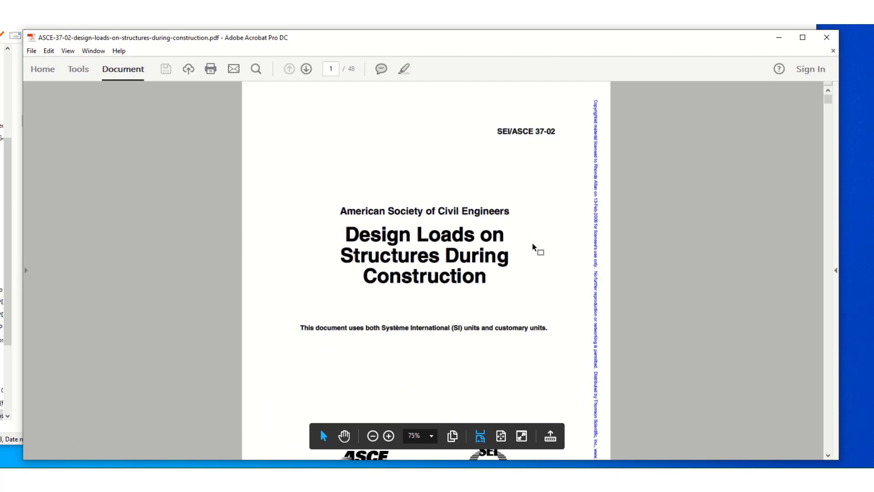
{"action": "scroll", "scroll_direction": "down", "scroll_amount": 3}
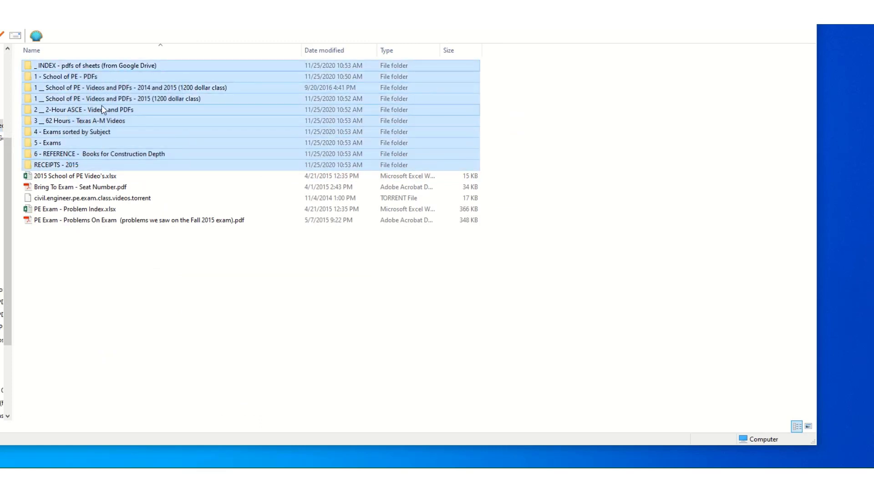
Select the lecture video folders, the 5 - Exams folder and the INDEX folder in turn.
{"action": "left_click", "coordinate": [84, 120]}
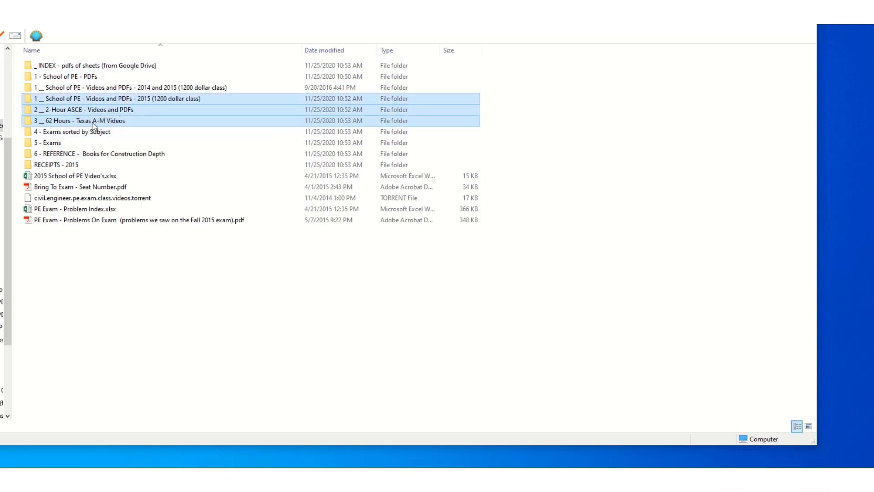
{"action": "mouse_move", "coordinate": [160, 108]}
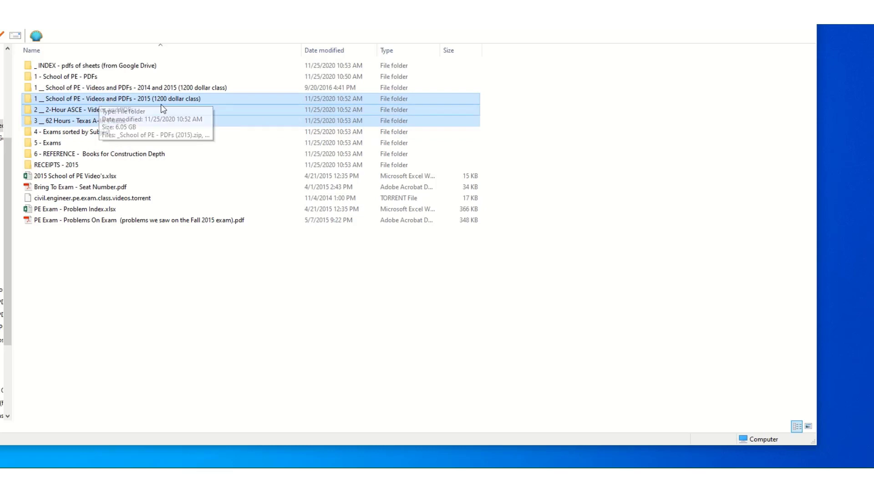
{"action": "mouse_move", "coordinate": [143, 121]}
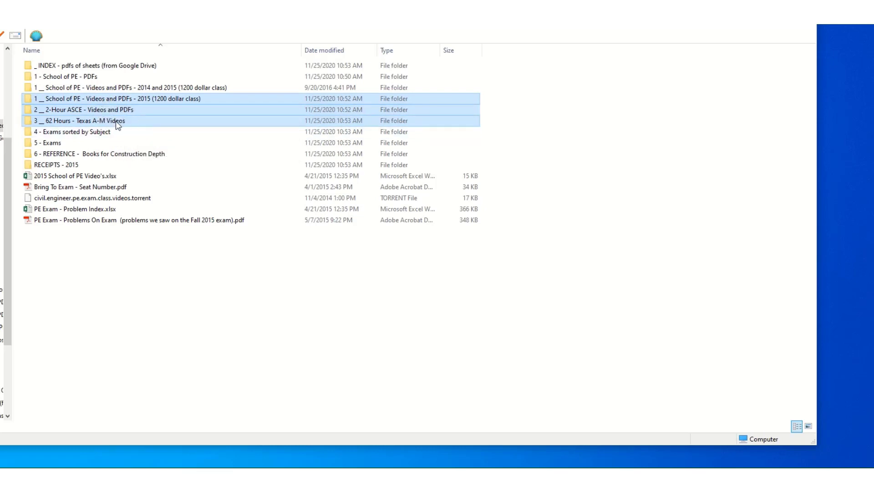
{"action": "mouse_move", "coordinate": [134, 120]}
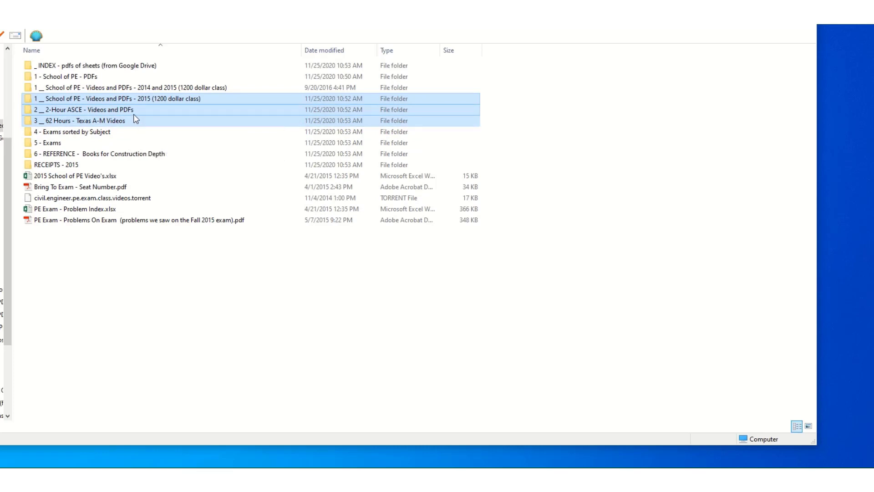
{"action": "left_click", "coordinate": [50, 142]}
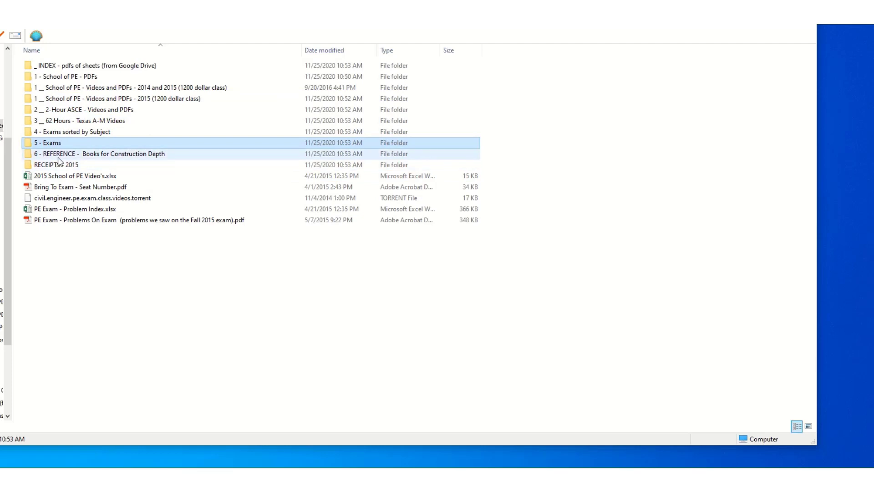
{"action": "left_click", "coordinate": [89, 66]}
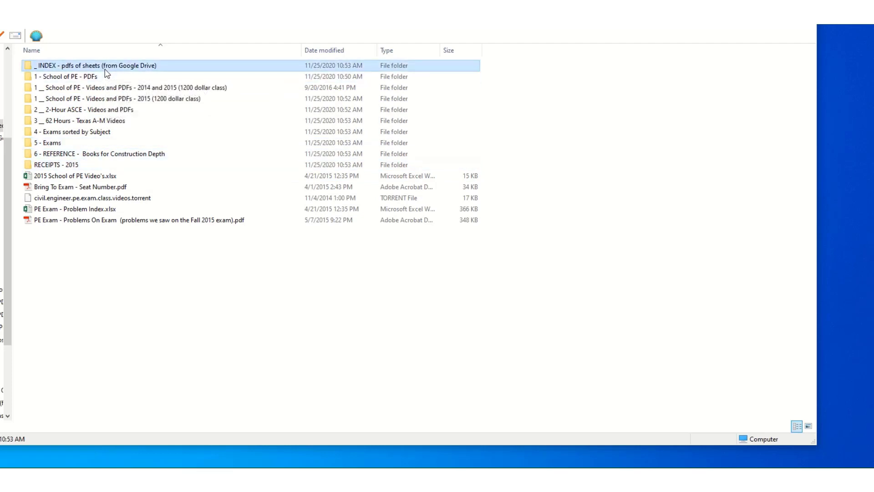
{"action": "mouse_move", "coordinate": [135, 262]}
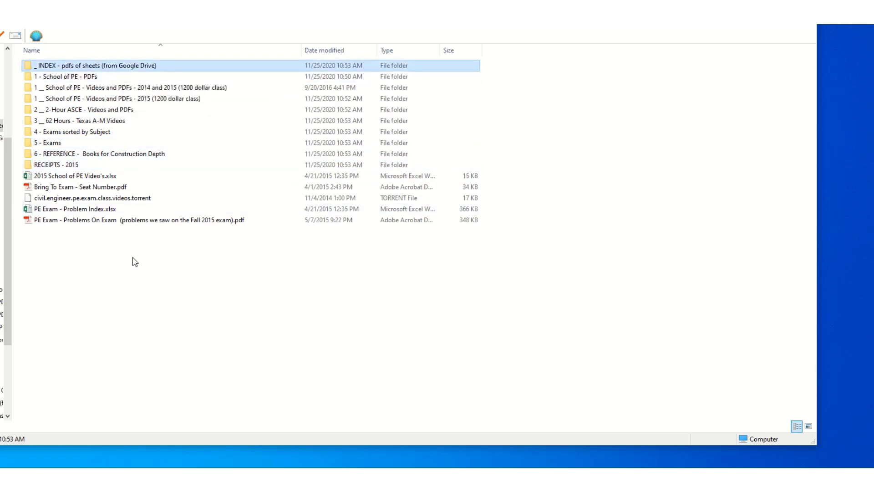